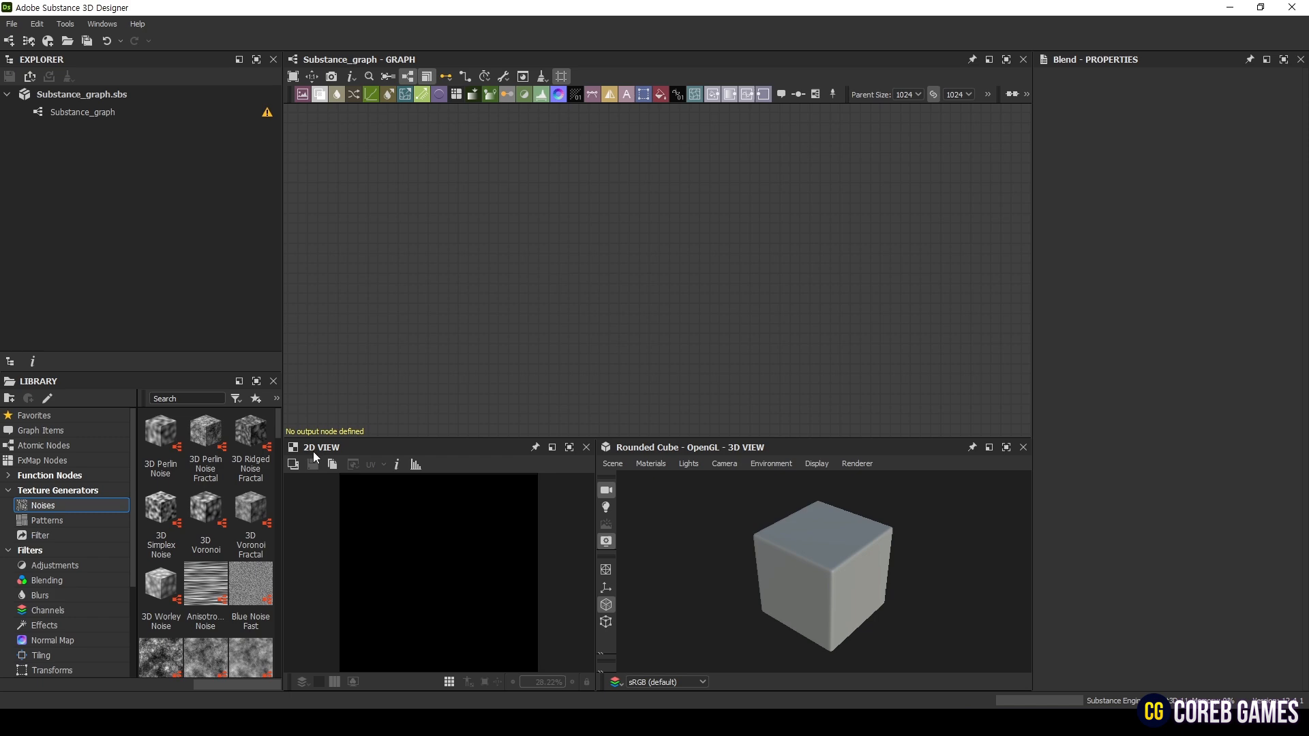
- Add a Cells 4 noise from the library and lower its Scale to 6 for larger cells
{"action": "scroll", "scroll_direction": "down", "scroll_amount": 3}
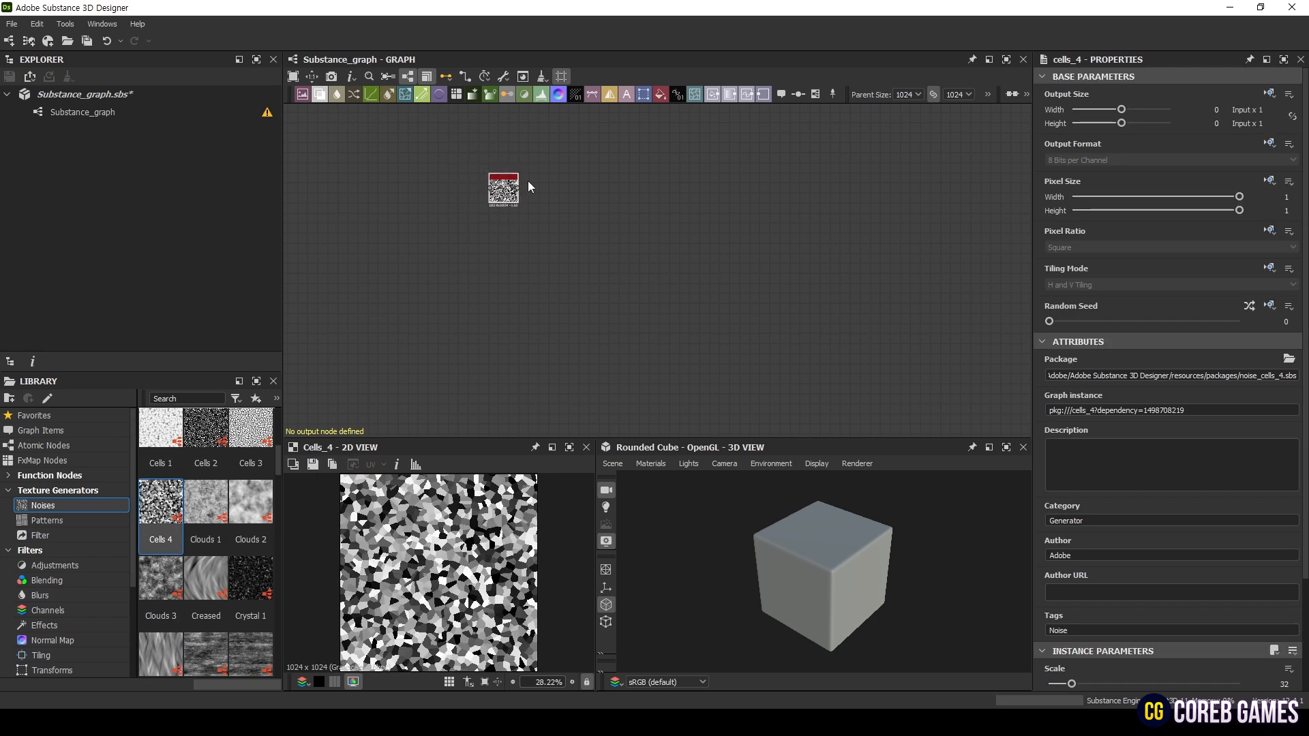
{"action": "left_click", "coordinate": [504, 189]}
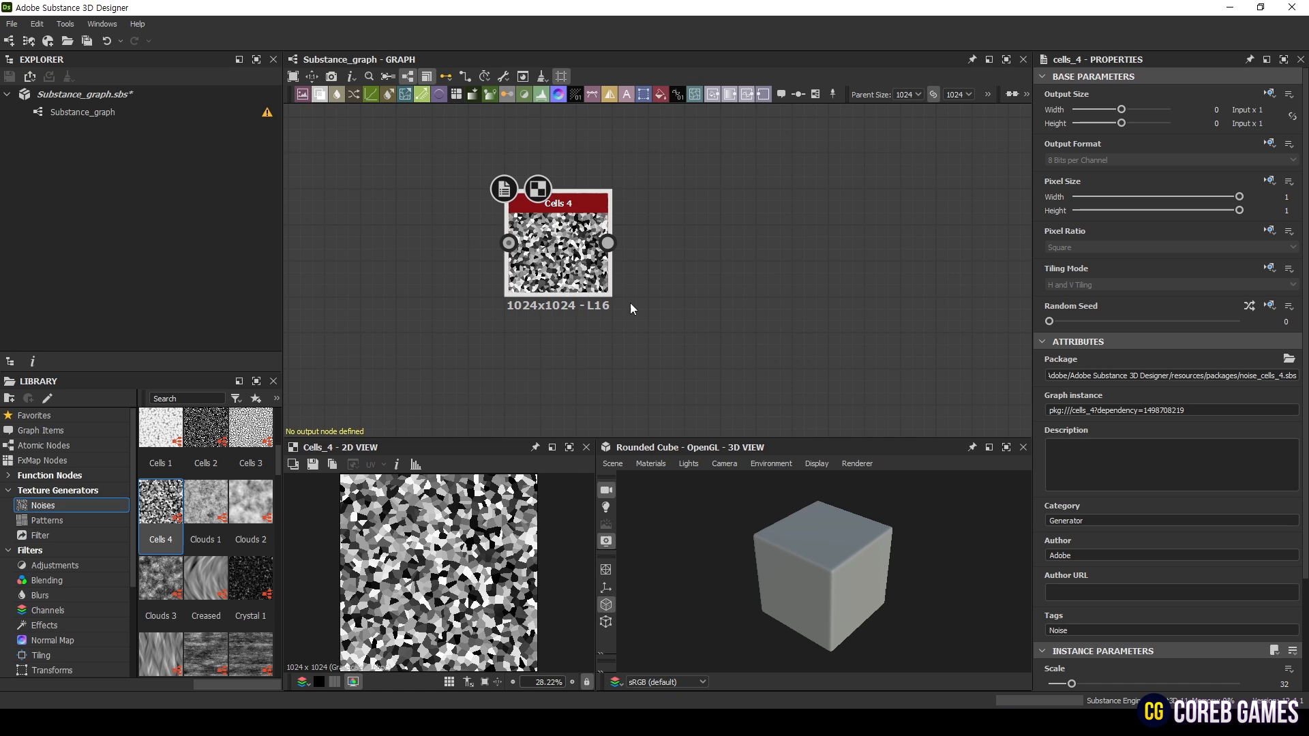
{"action": "scroll", "scroll_direction": "down", "scroll_amount": 3}
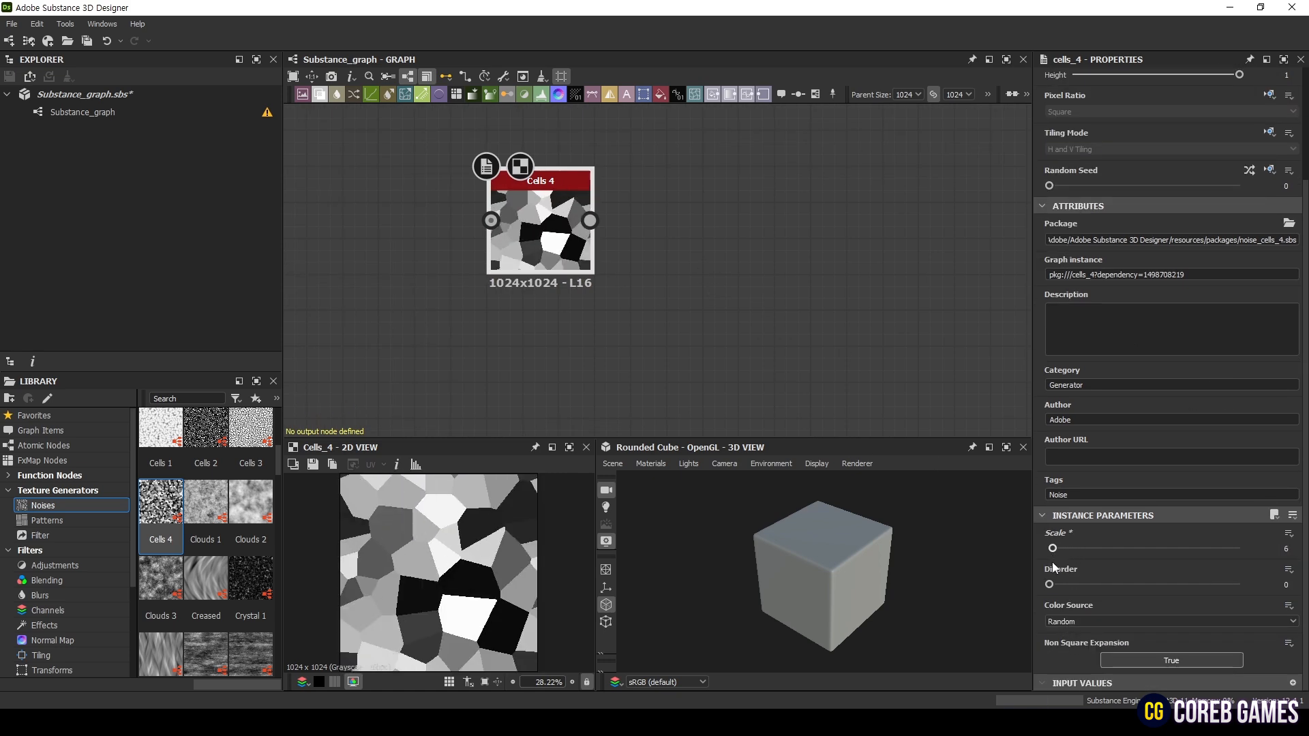
- Add an Edge Detect after Cells 4 and raise Edge Width and Roundness for thick outlines
{"action": "left_click_drag", "start_coordinate": [539, 220], "coordinate": [463, 209]}
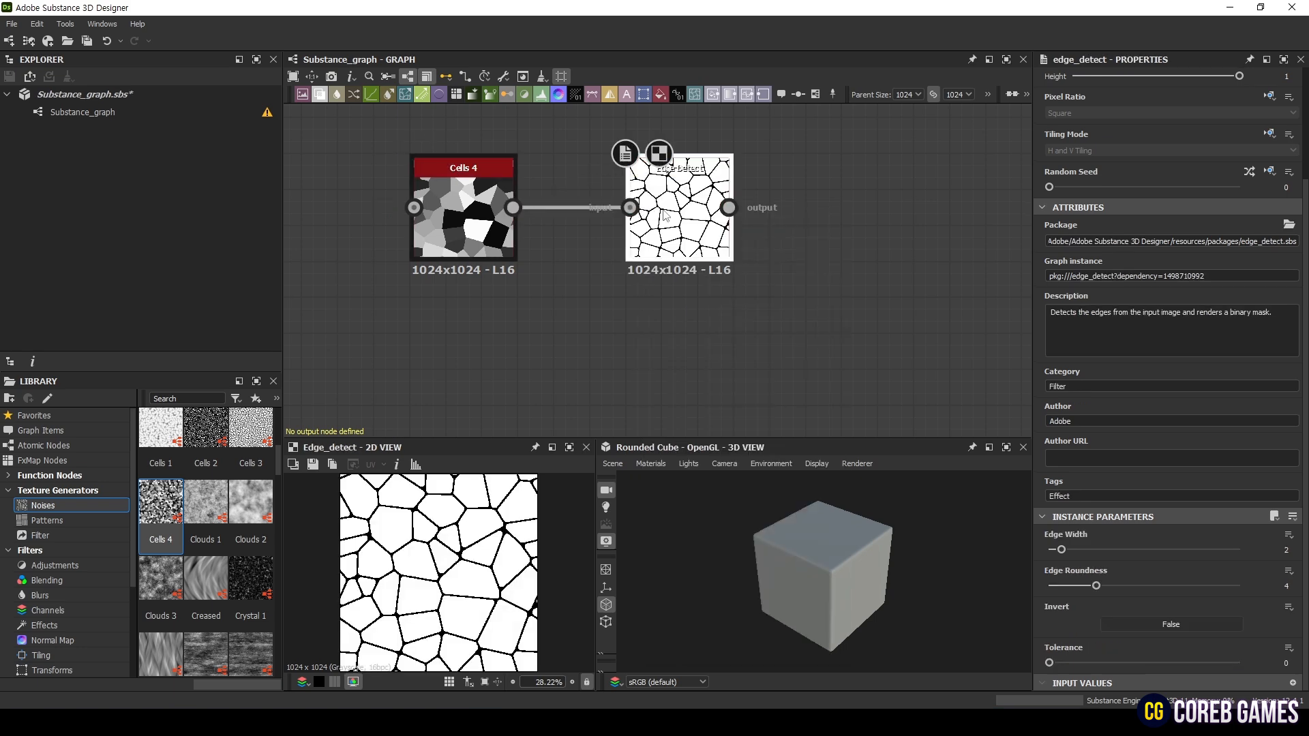
{"action": "scroll", "scroll_direction": "up", "scroll_amount": 3}
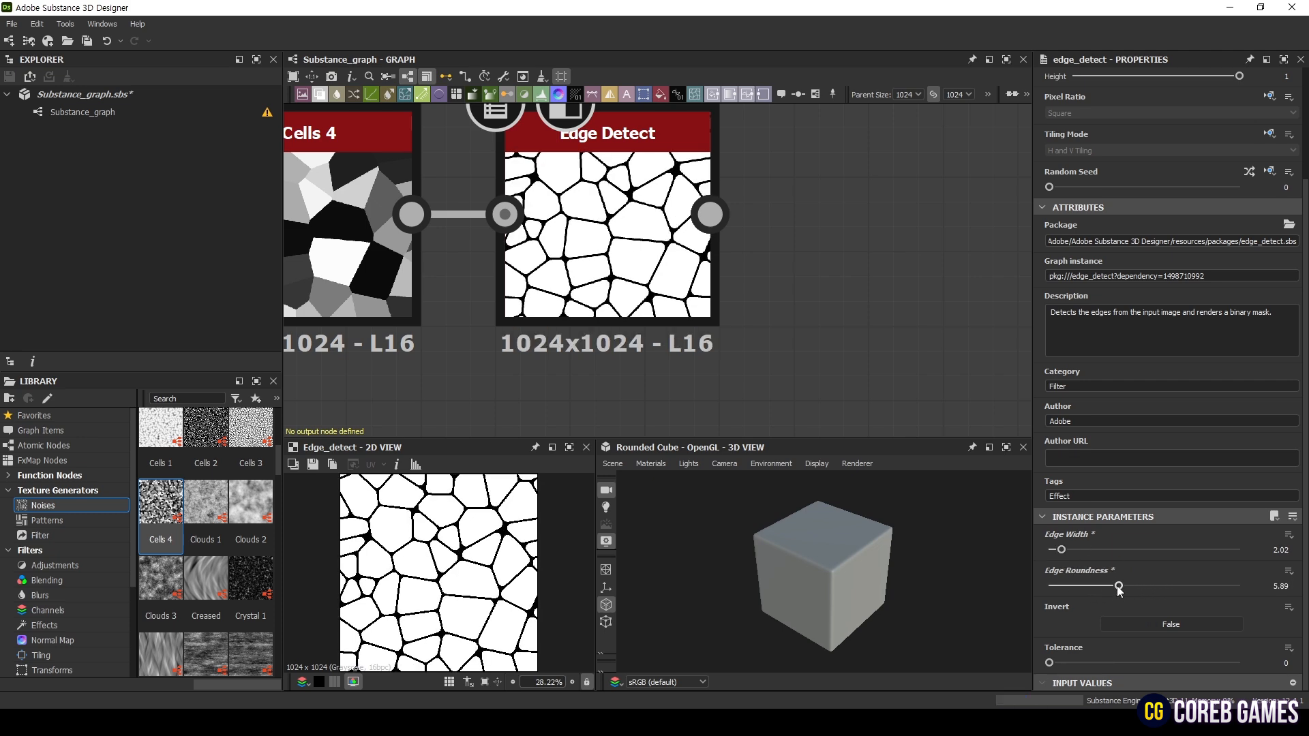
{"action": "left_click_drag", "start_coordinate": [1058, 549], "coordinate": [1073, 550]}
{"action": "type", "text": "wa"}
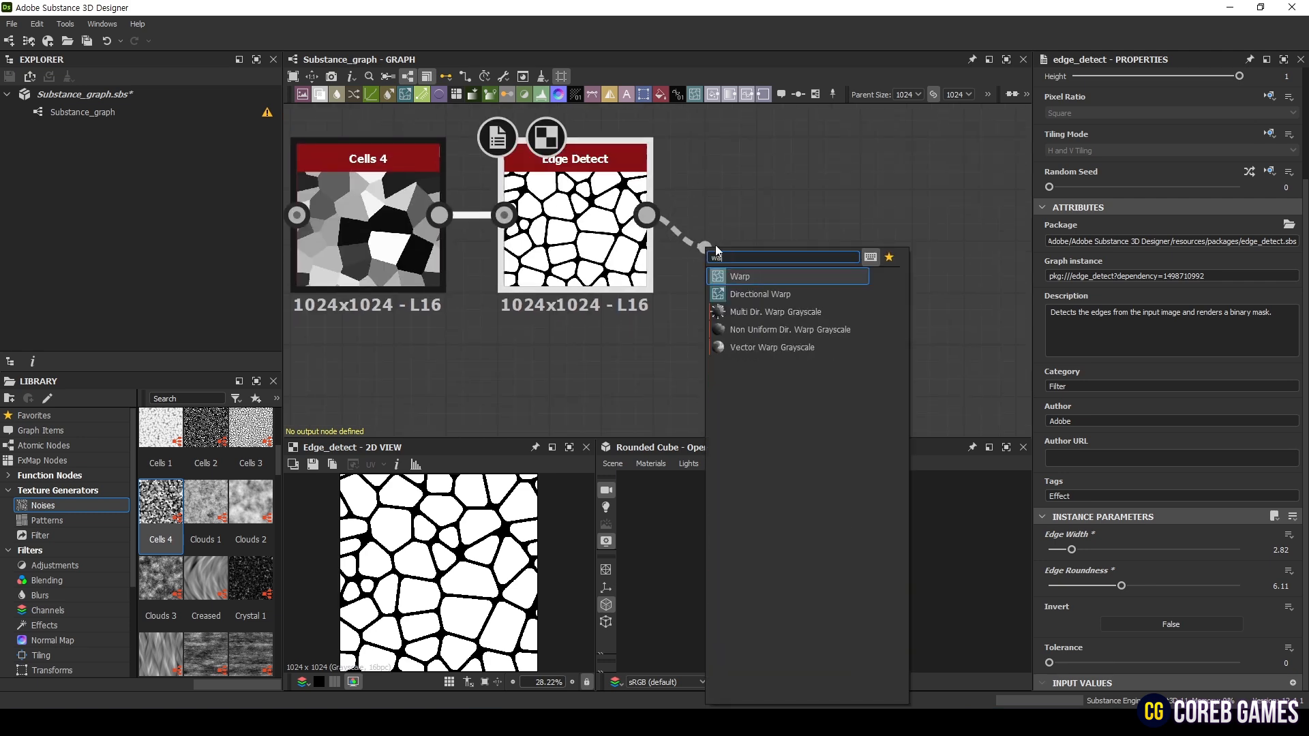
- Add a Warp after Edge Detect and plug a Perlin Noise into its second input
{"action": "left_click", "coordinate": [739, 277]}
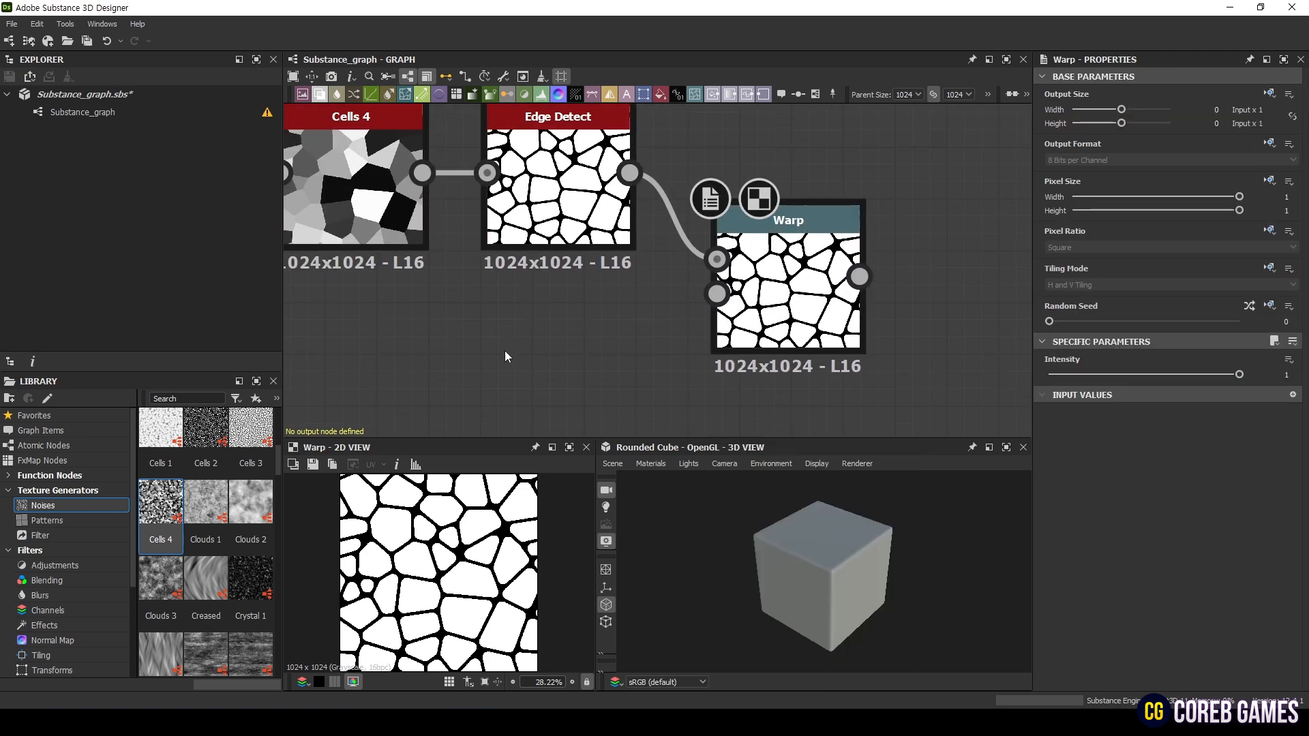
{"action": "type", "text": "perl"}
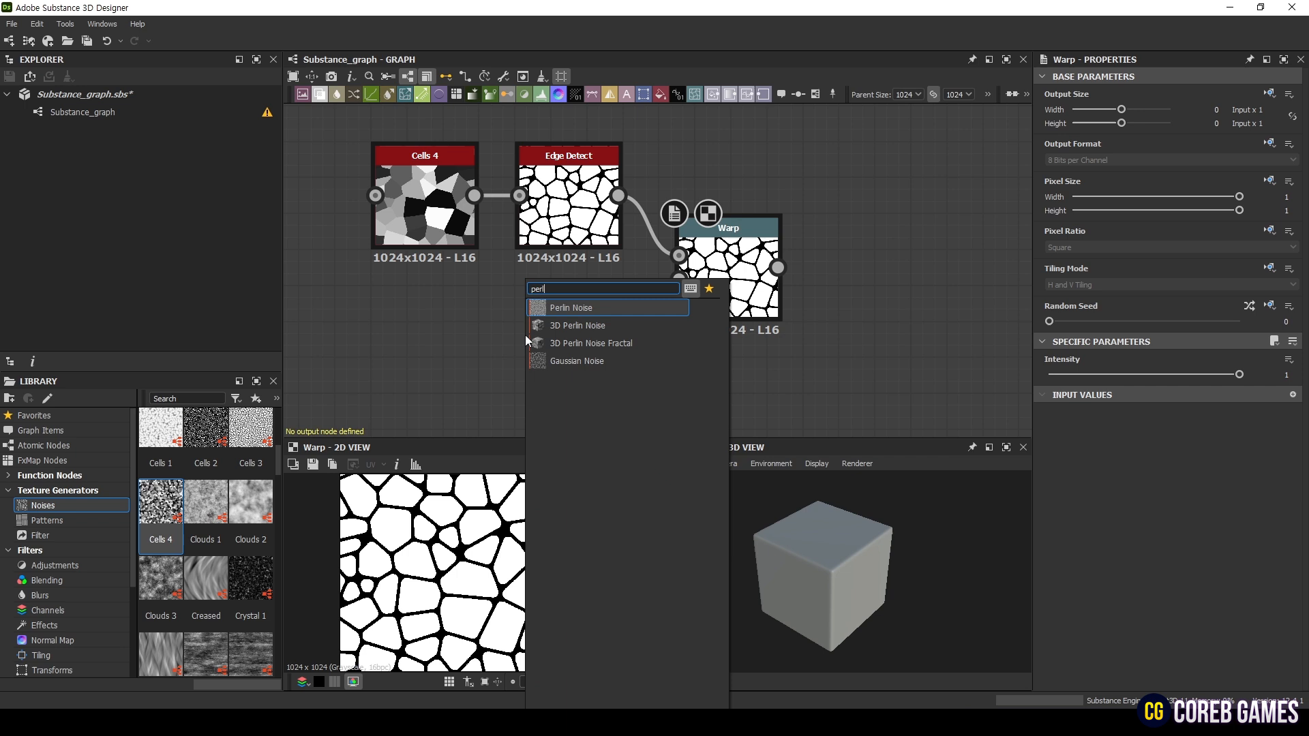
{"action": "left_click", "coordinate": [571, 309]}
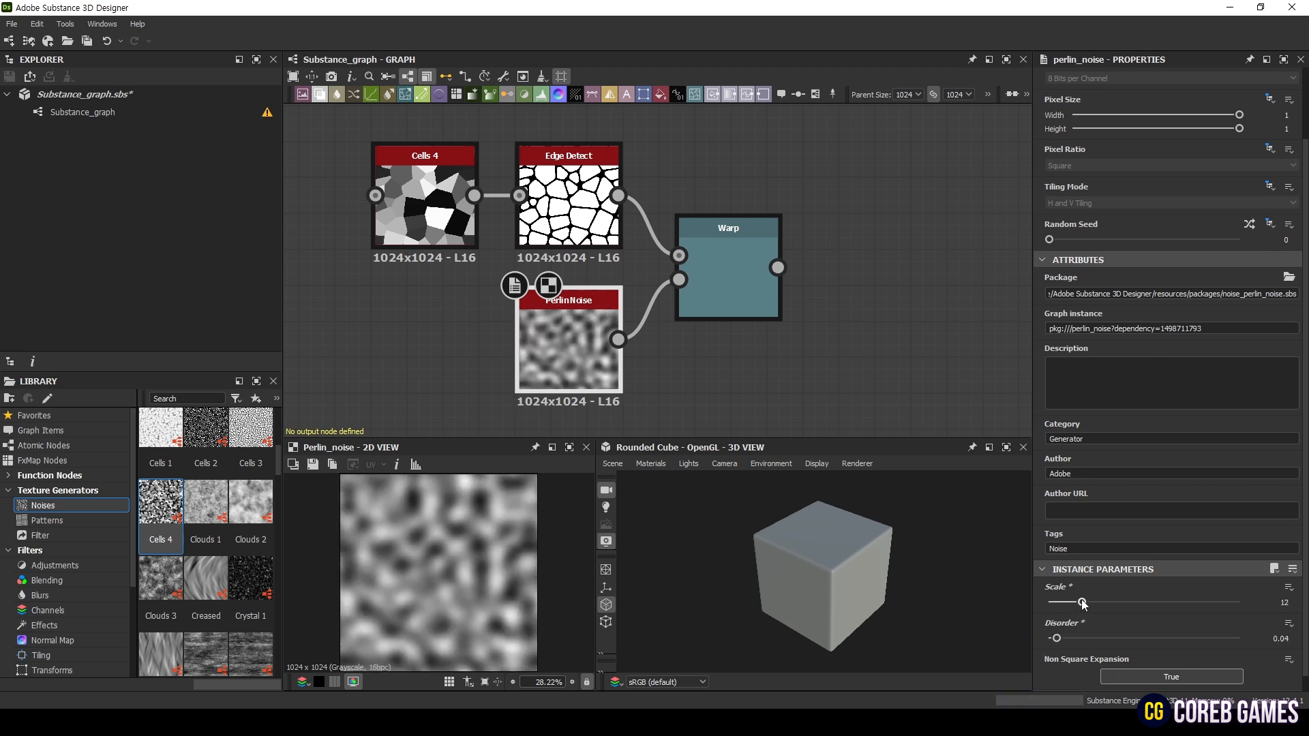
- Adjust the Perlin Noise scale driving the warp
{"action": "left_click", "coordinate": [727, 268]}
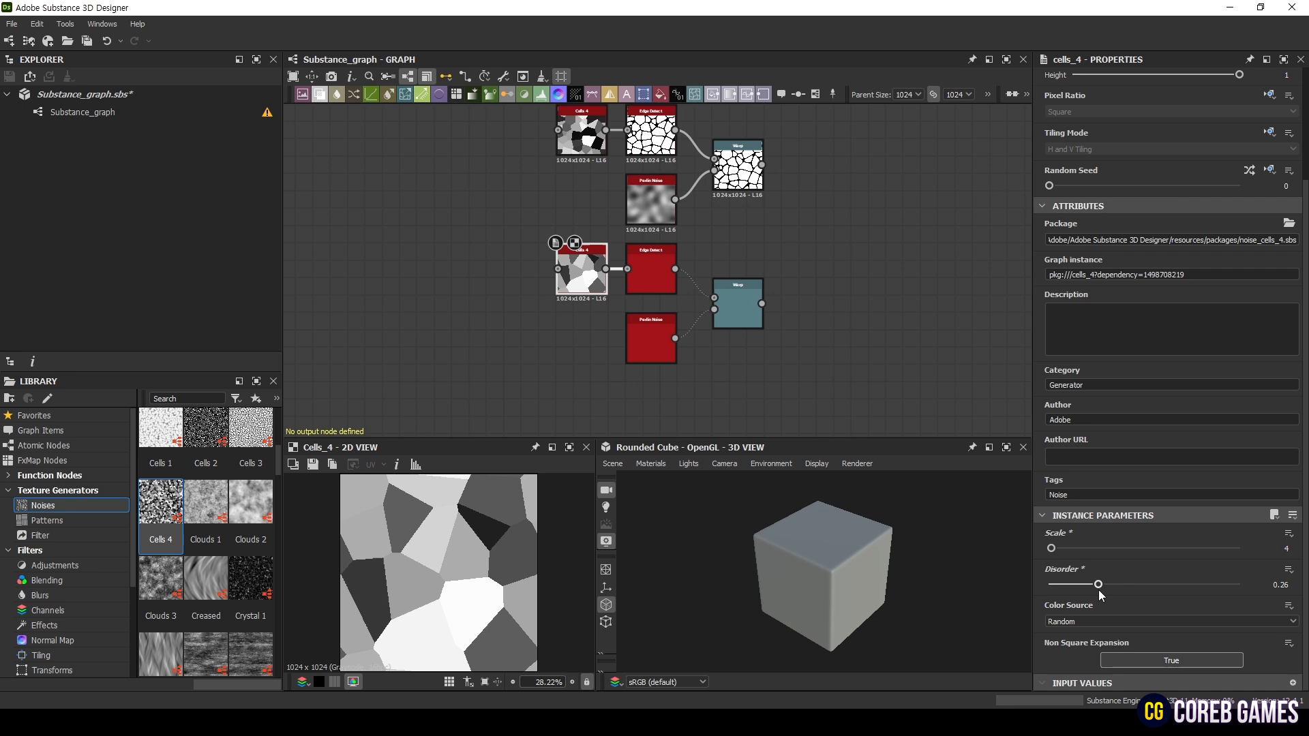
- Reconnect the copied Edge Detect to the second Warp with thinner edges and preview it
{"action": "left_click", "coordinate": [650, 269]}
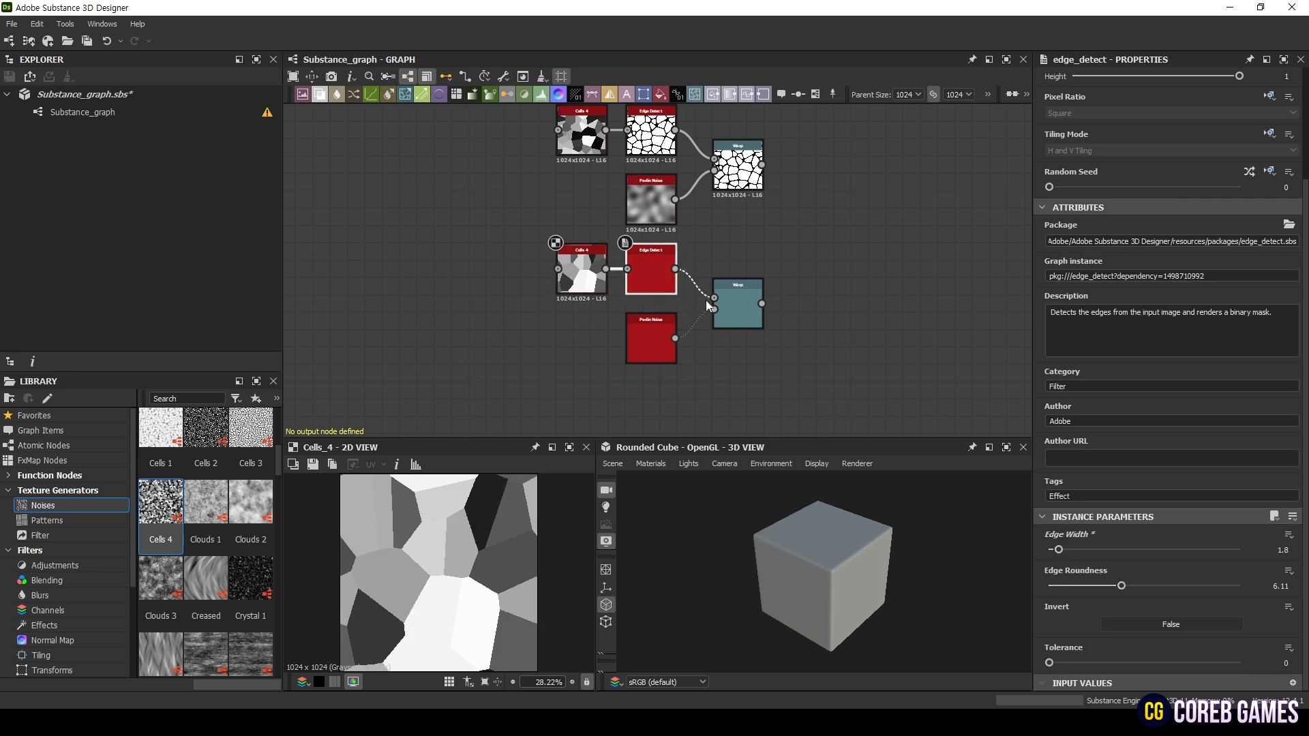
{"action": "left_click", "coordinate": [736, 303]}
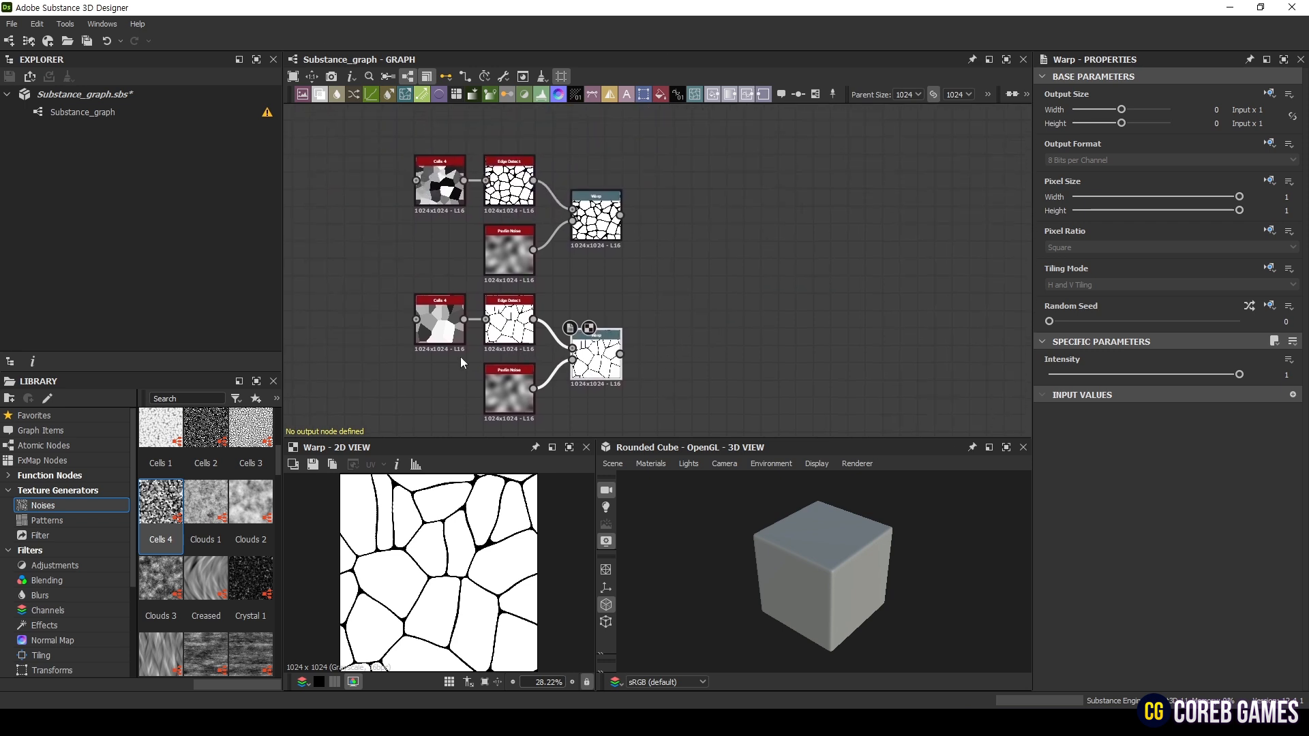
{"action": "left_click", "coordinate": [596, 216]}
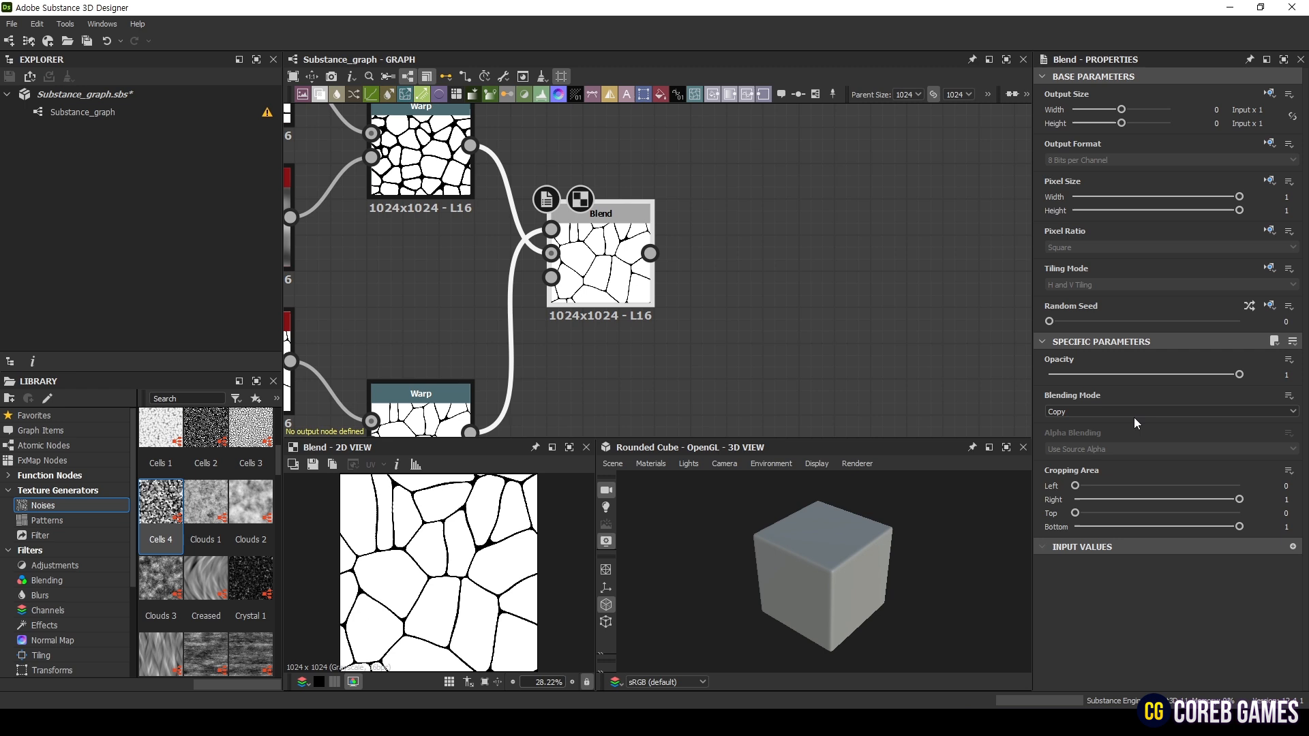
- Set the Blend mode to Add (Linear Dodge) at 0.54 opacity
{"action": "left_click", "coordinate": [1169, 410]}
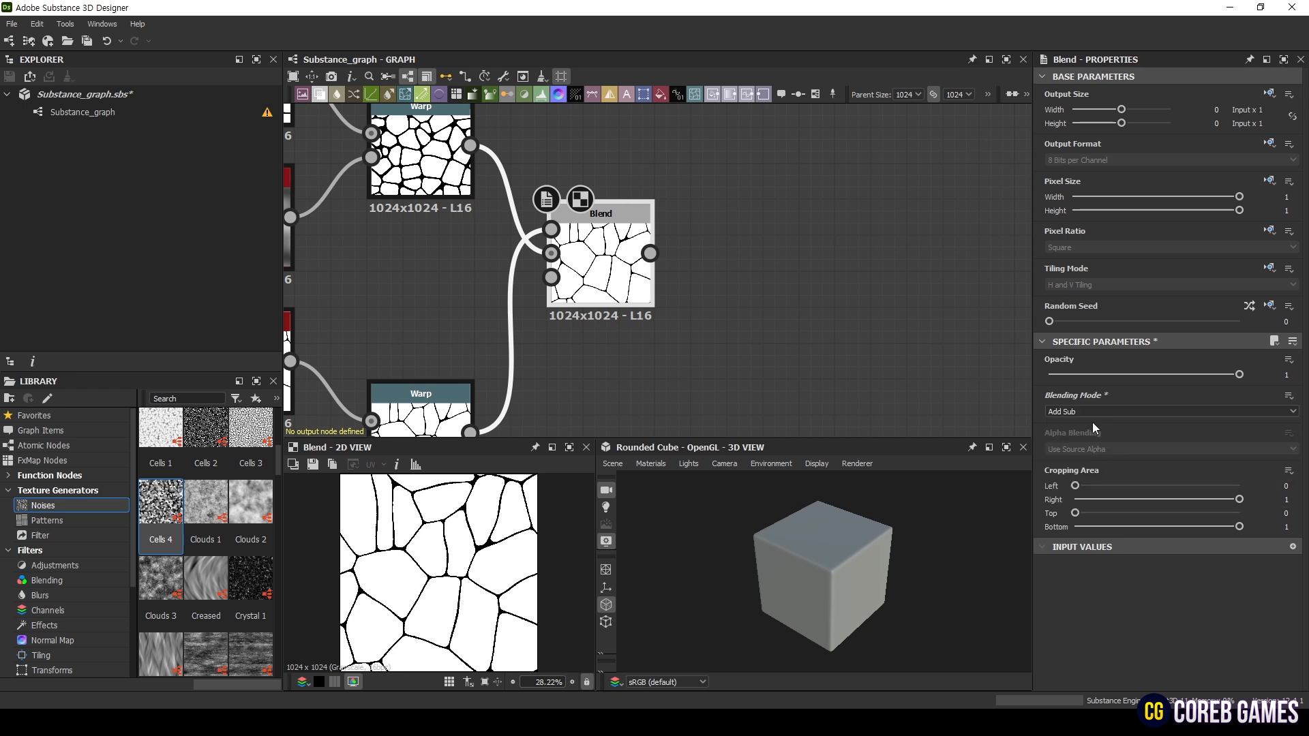
{"action": "left_click", "coordinate": [1169, 411]}
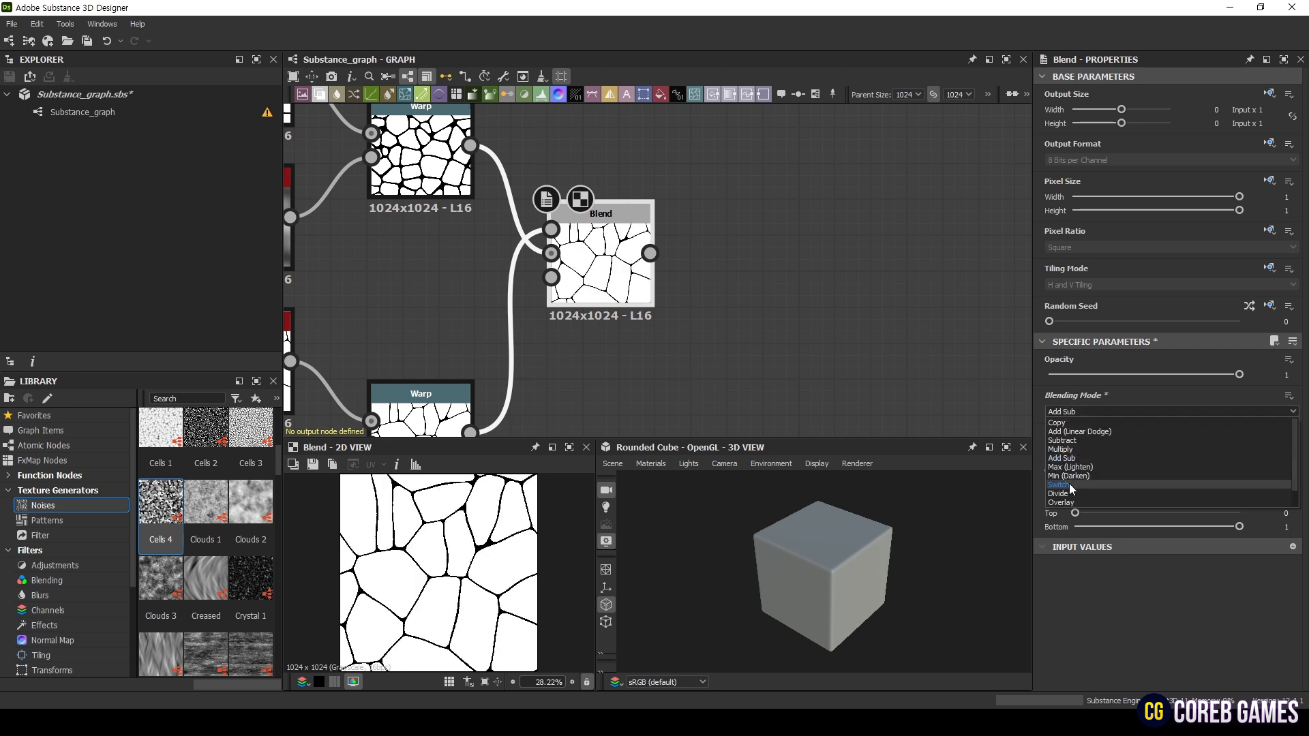
{"action": "left_click", "coordinate": [1061, 494]}
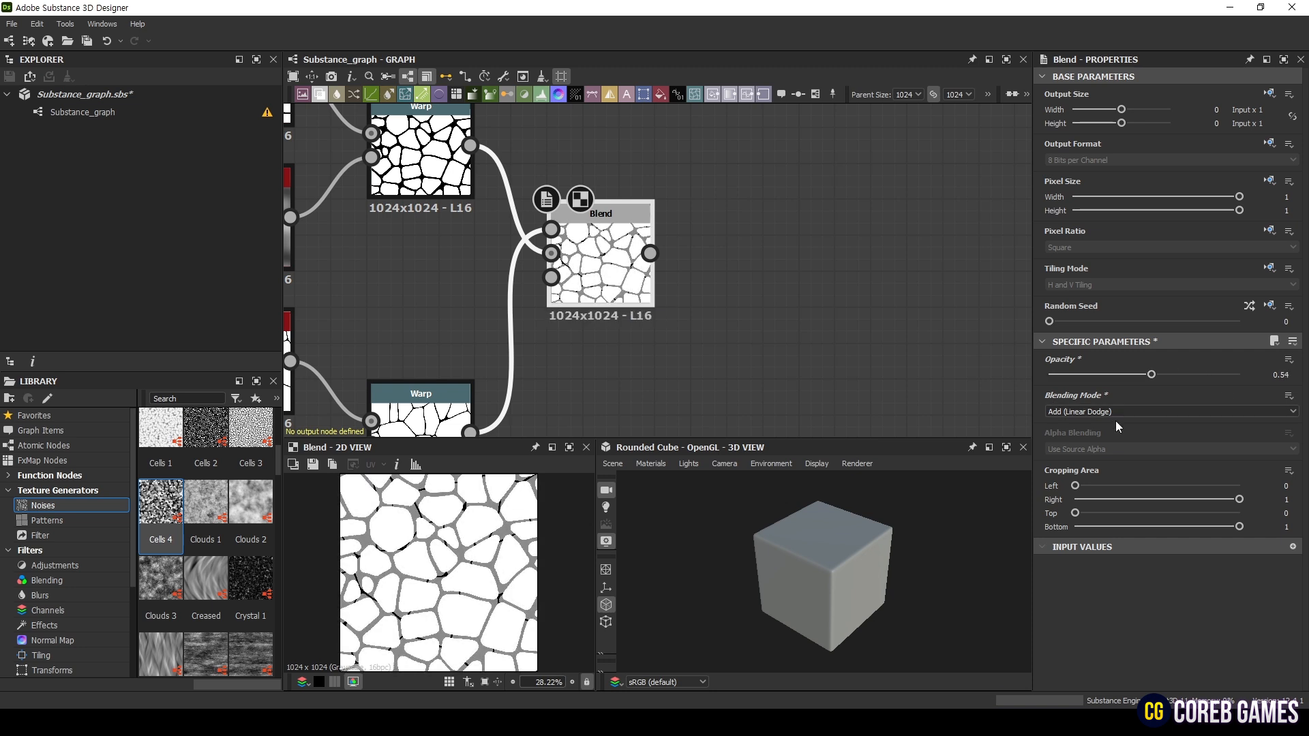
{"action": "left_click", "coordinate": [371, 251]}
{"action": "type", "text": "h"}
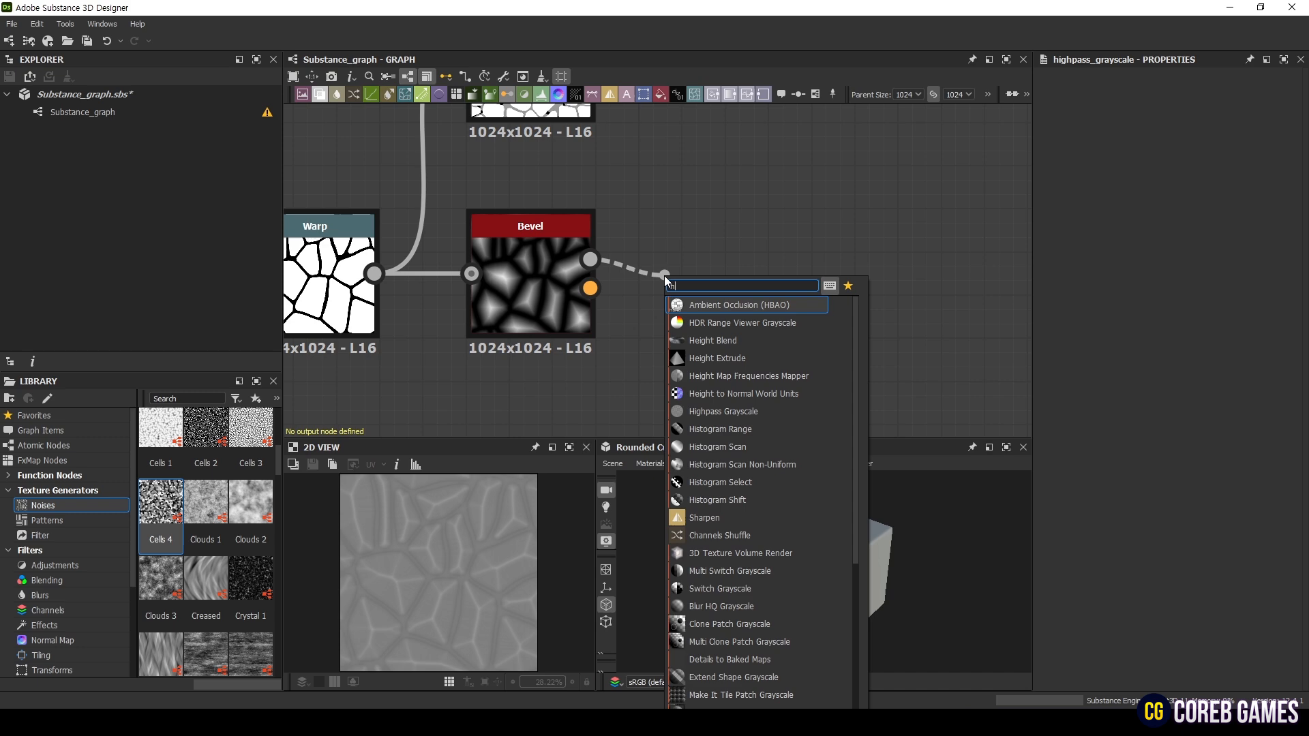
- Add a Histogram Range node after the Bevel
{"action": "left_click", "coordinate": [719, 430]}
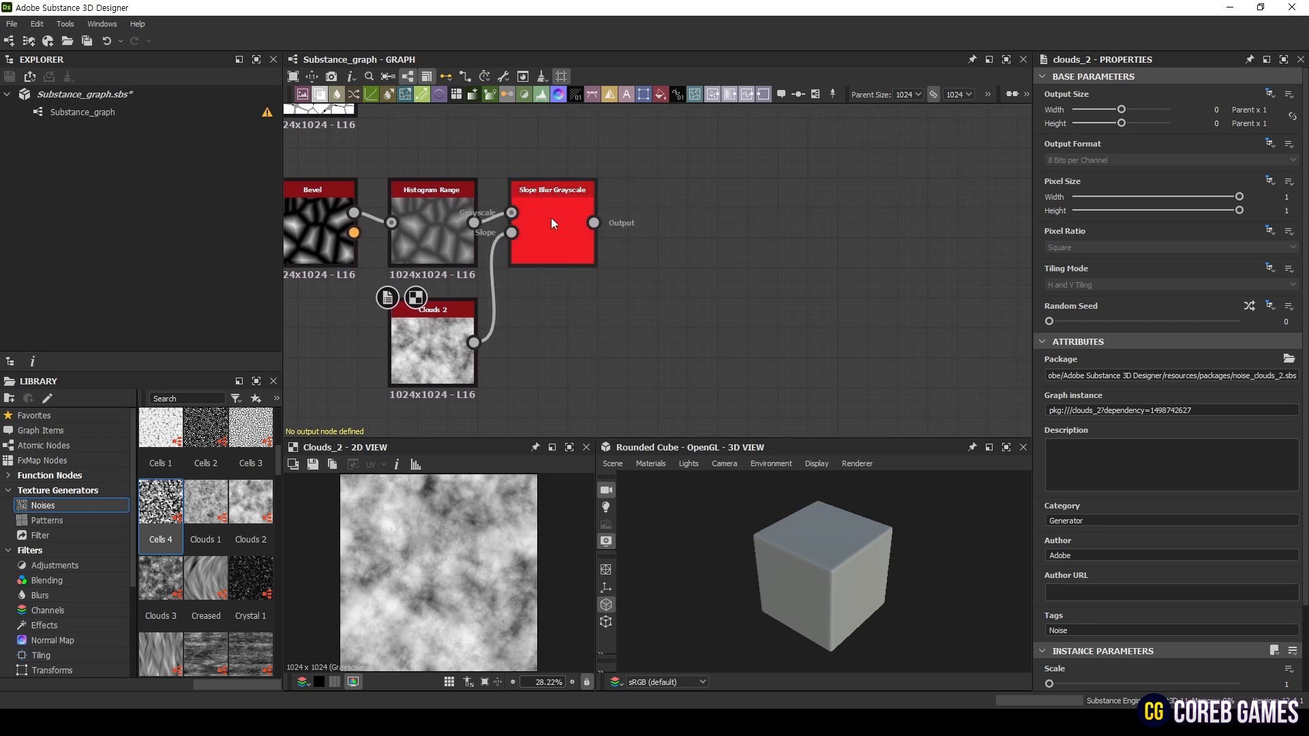
- Preview the Slope Blur Grayscale result with 3 samples and intensity 1.43
{"action": "left_click", "coordinate": [551, 222]}
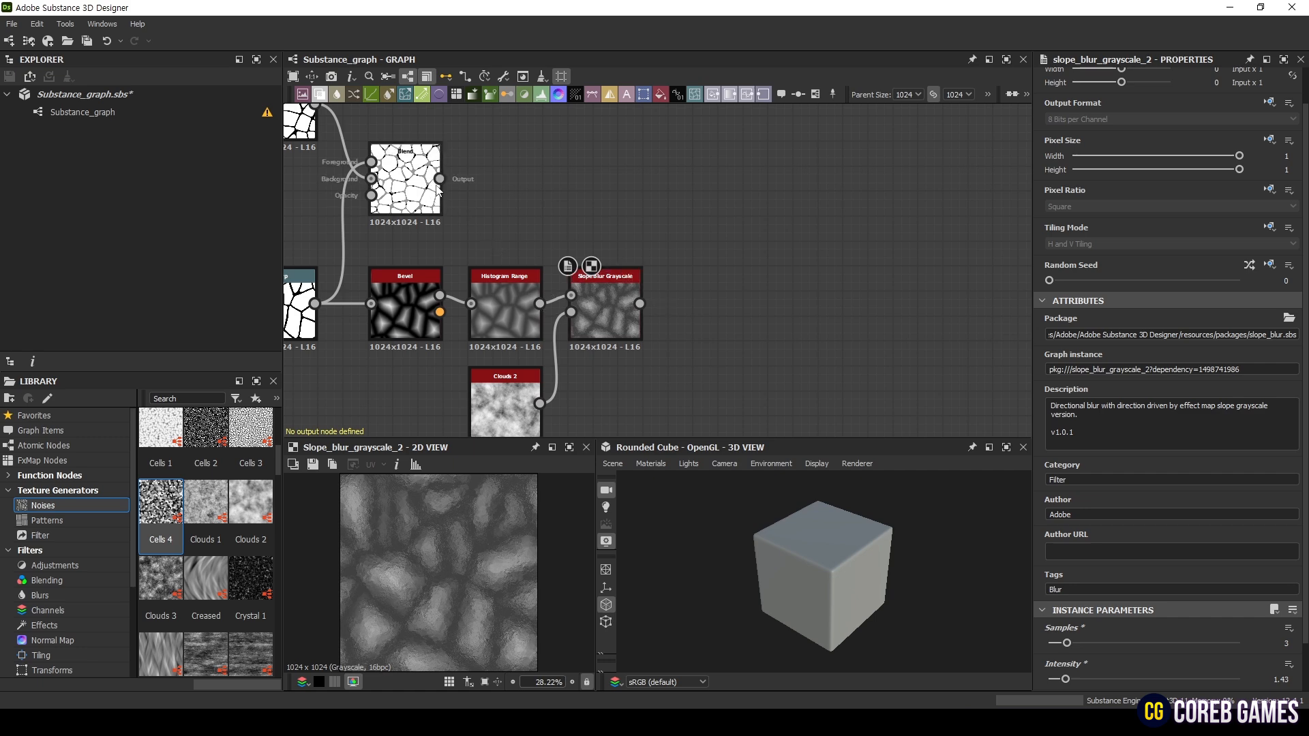
- Add Blur HQ Grayscale after Slope Blur and Anisotropic Blur (intensity 4.74) after the Blend
{"action": "type", "text": "blur"}
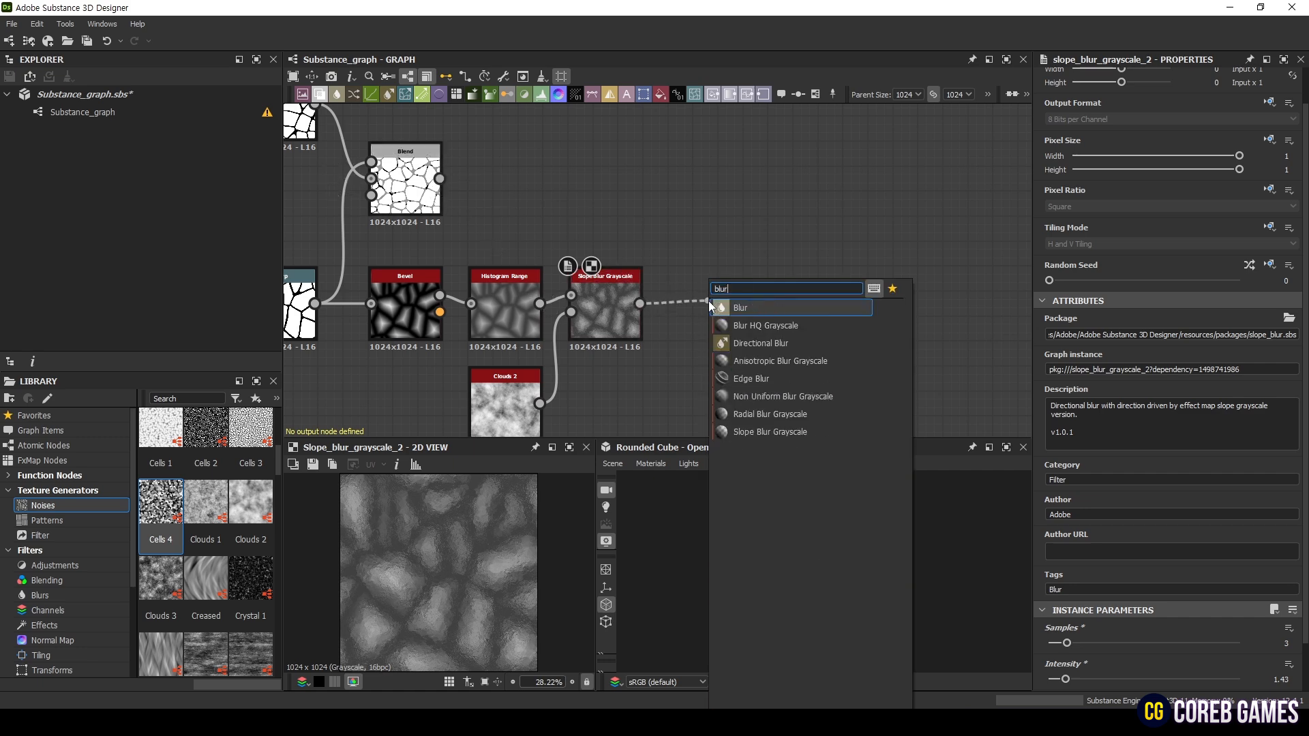
{"action": "left_click", "coordinate": [766, 326]}
{"action": "type", "text": "ani"}
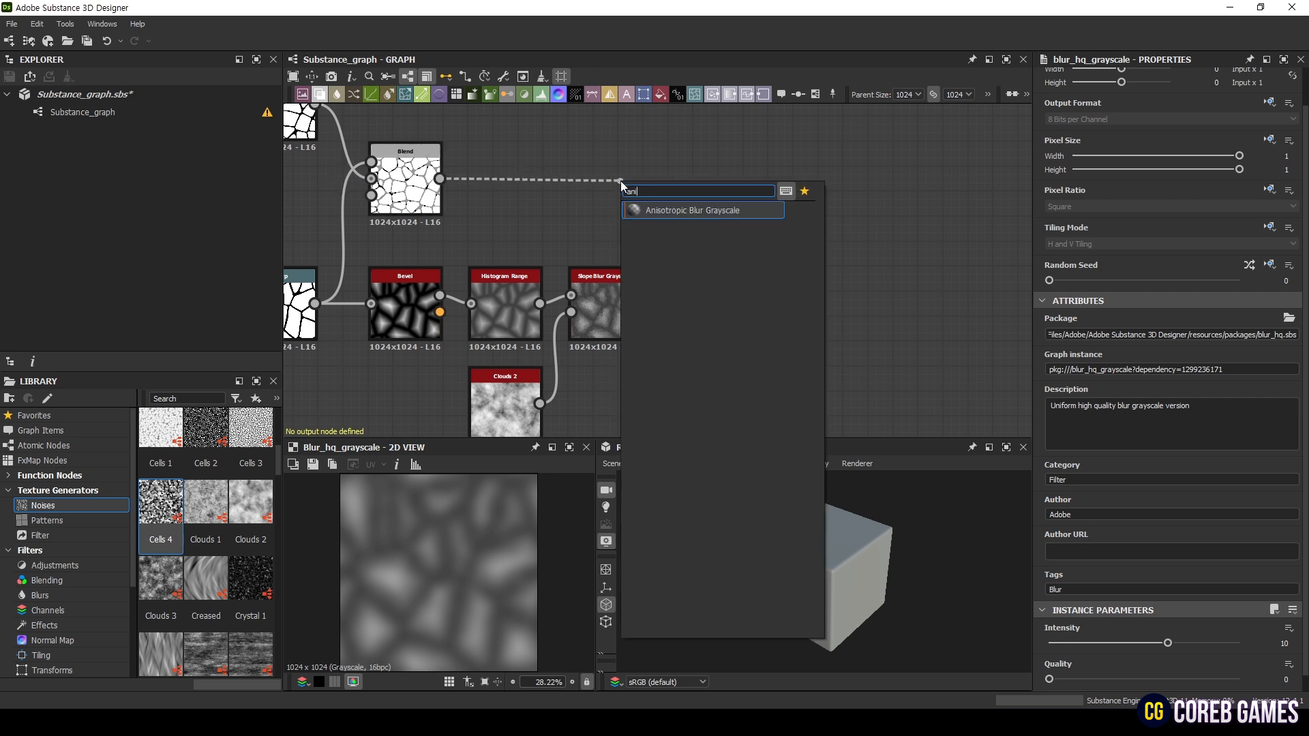
{"action": "left_click", "coordinate": [691, 210]}
{"action": "type", "text": "blend"}
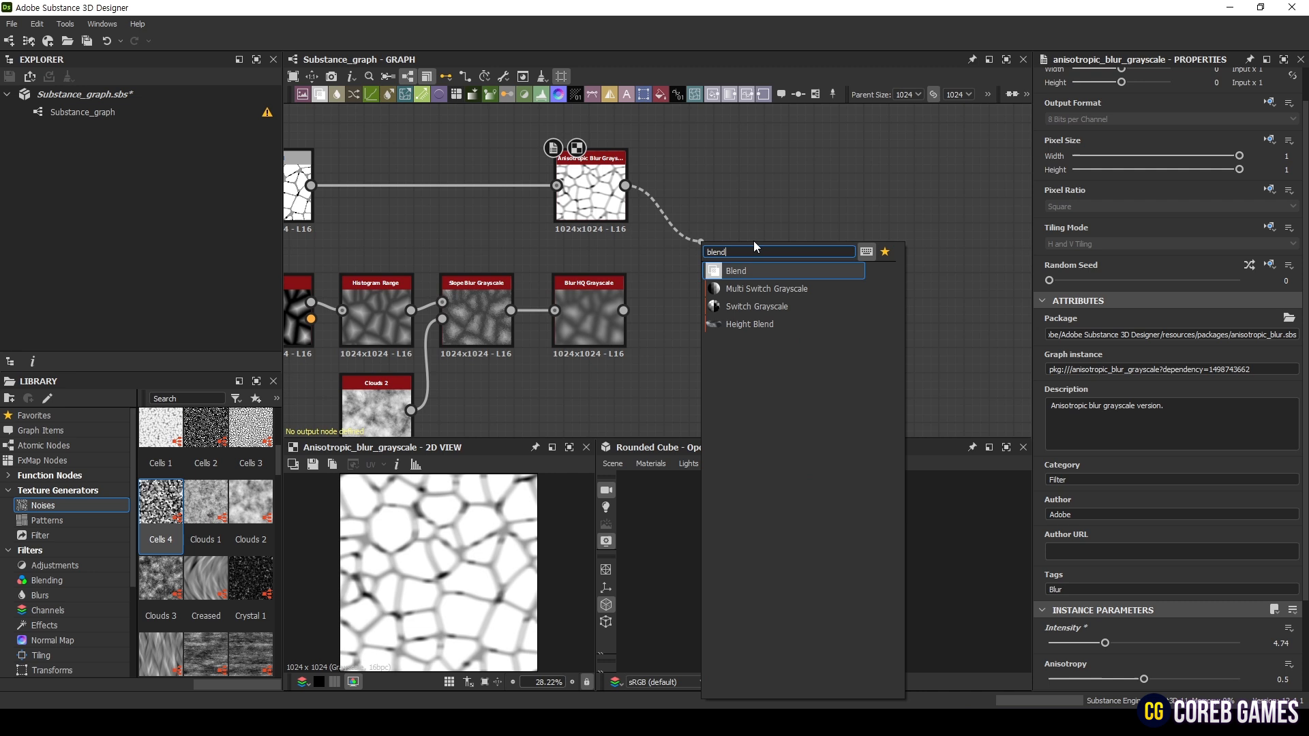
- Add a Blend after the anisotropic blur with Blur HQ as background, set to Soft Light
{"action": "left_click", "coordinate": [735, 270]}
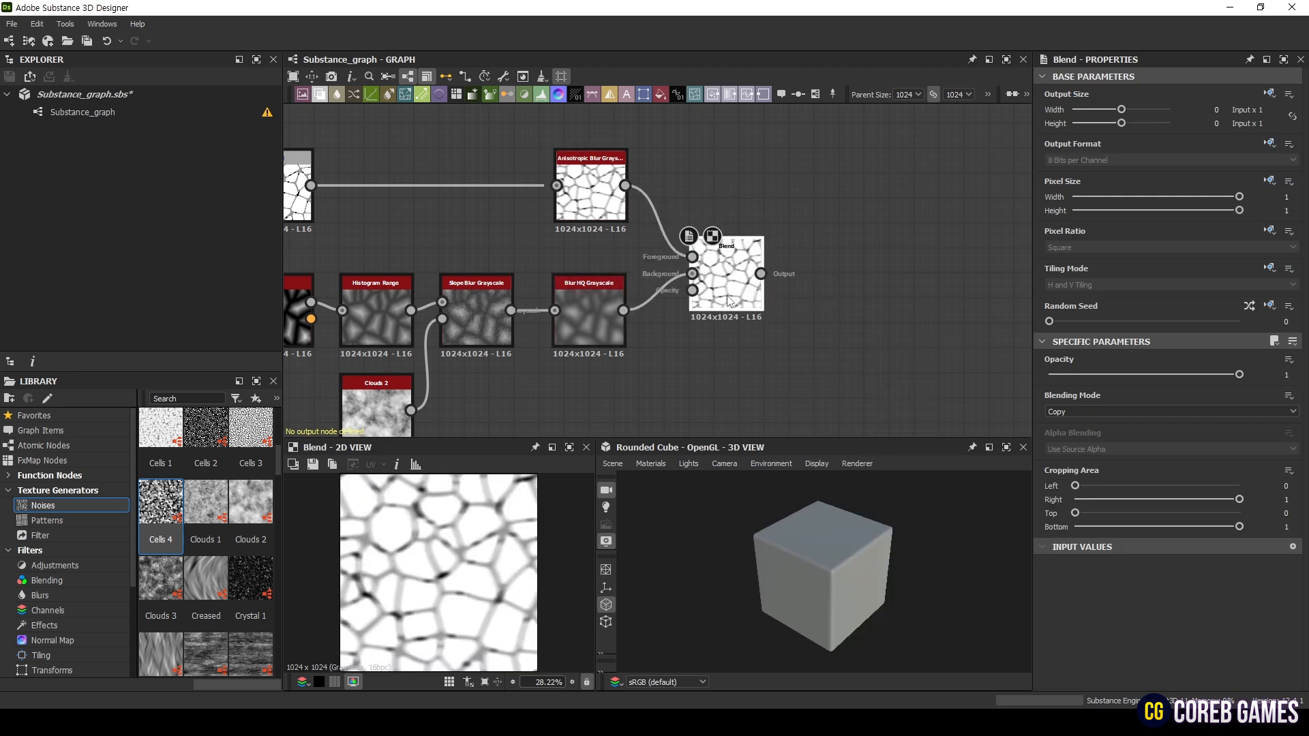
{"action": "left_click", "coordinate": [1169, 410]}
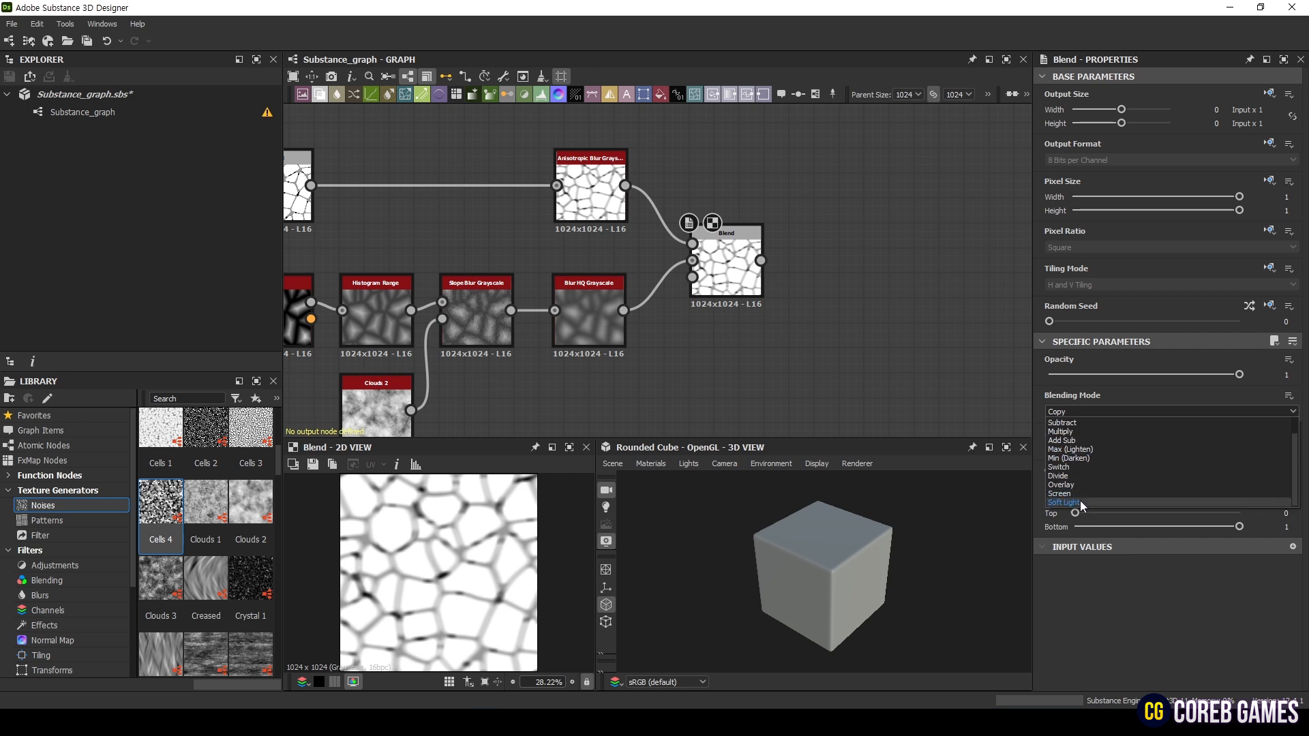
{"action": "left_click", "coordinate": [1063, 503]}
{"action": "type", "text": "d"}
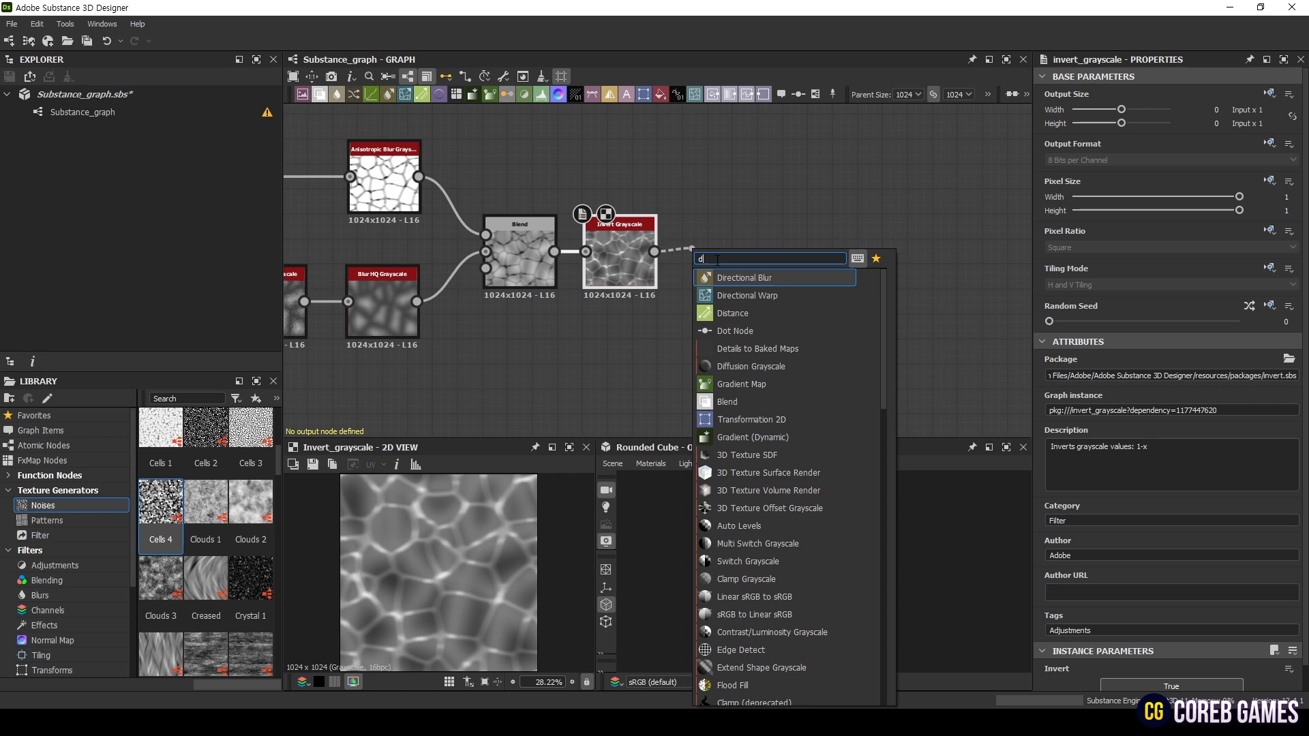
- Add a Directional Warp after Invert Grayscale, driven by Perlin Noise with raised disorder at intensity 17.29
{"action": "left_click", "coordinate": [748, 295]}
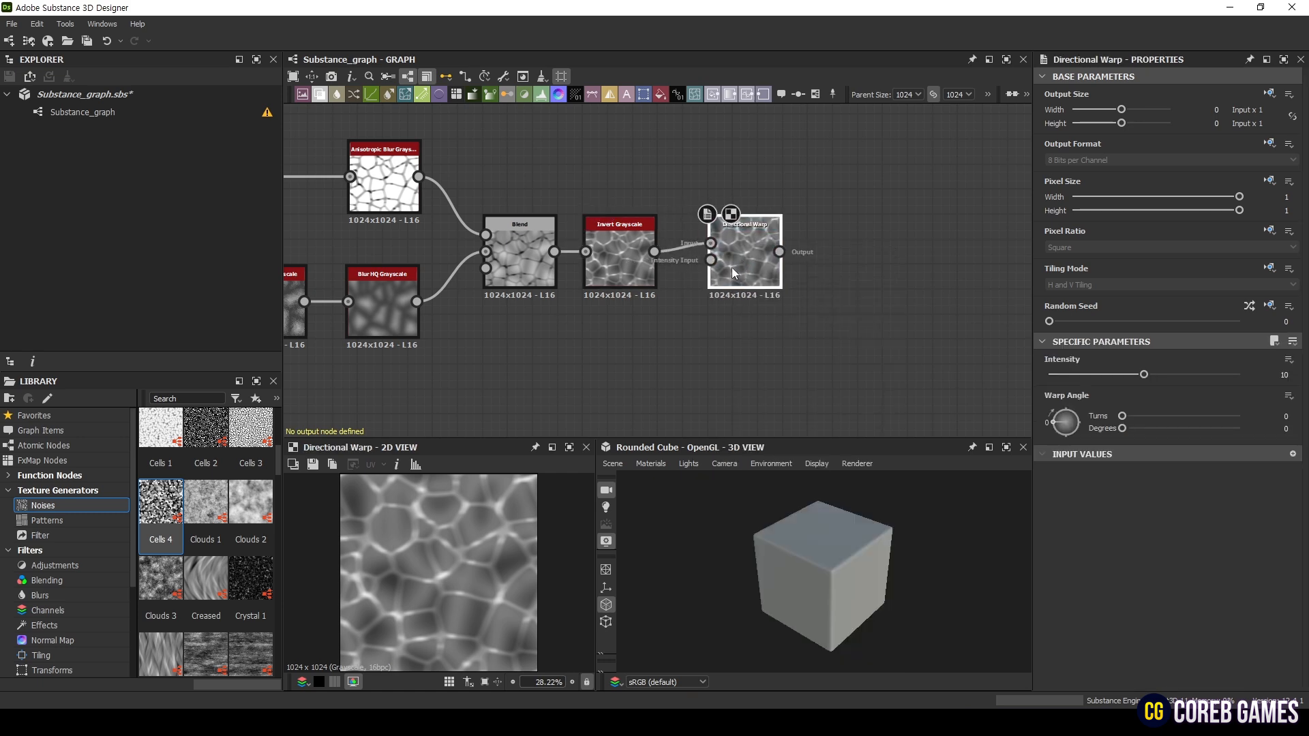
{"action": "left_click", "coordinate": [594, 326]}
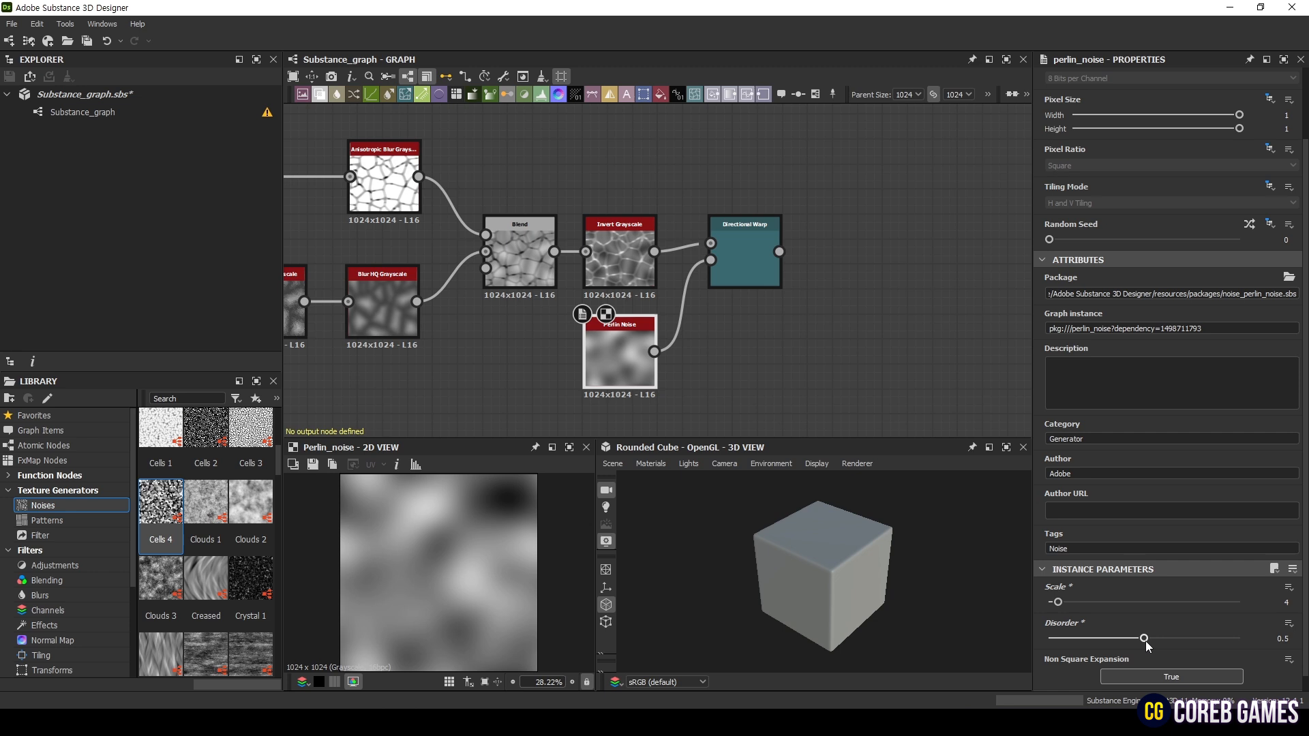
{"action": "left_click", "coordinate": [741, 251]}
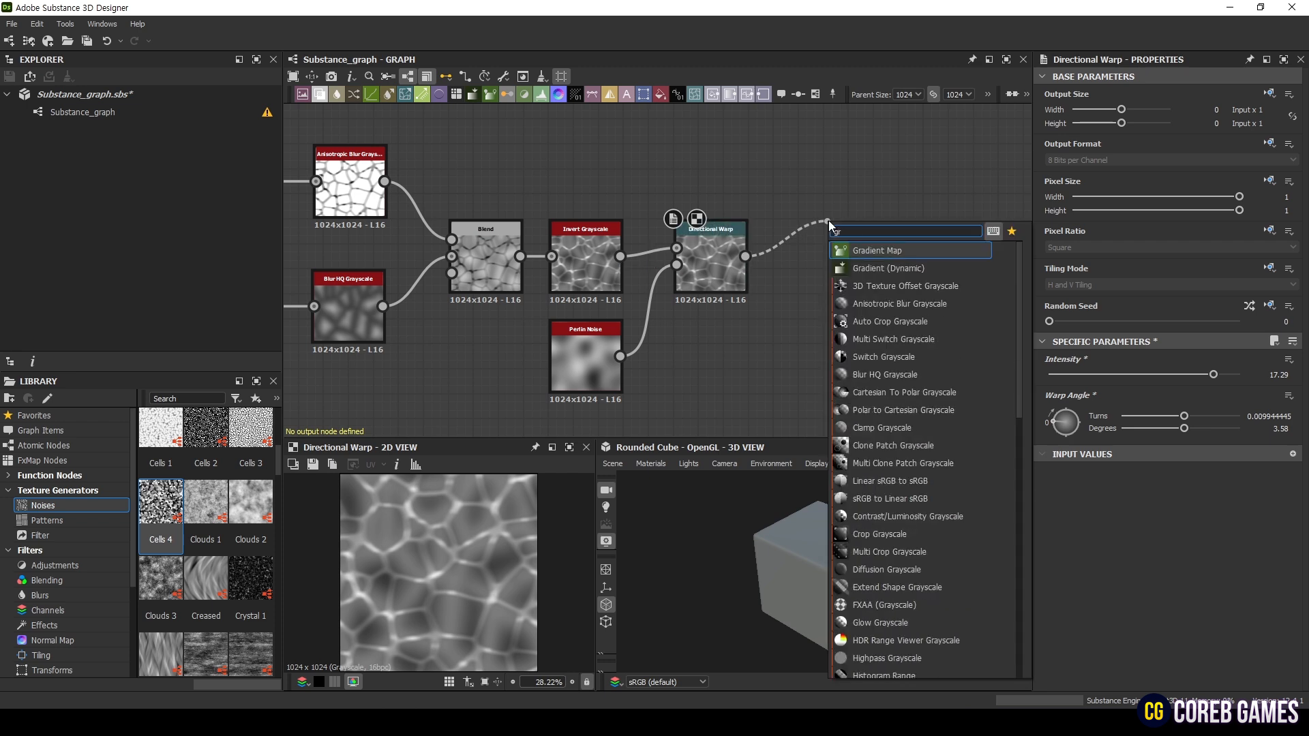
- Add a Gradient Map after the Directional Warp and set its start key to light blue, end key white
{"action": "left_click", "coordinate": [875, 249]}
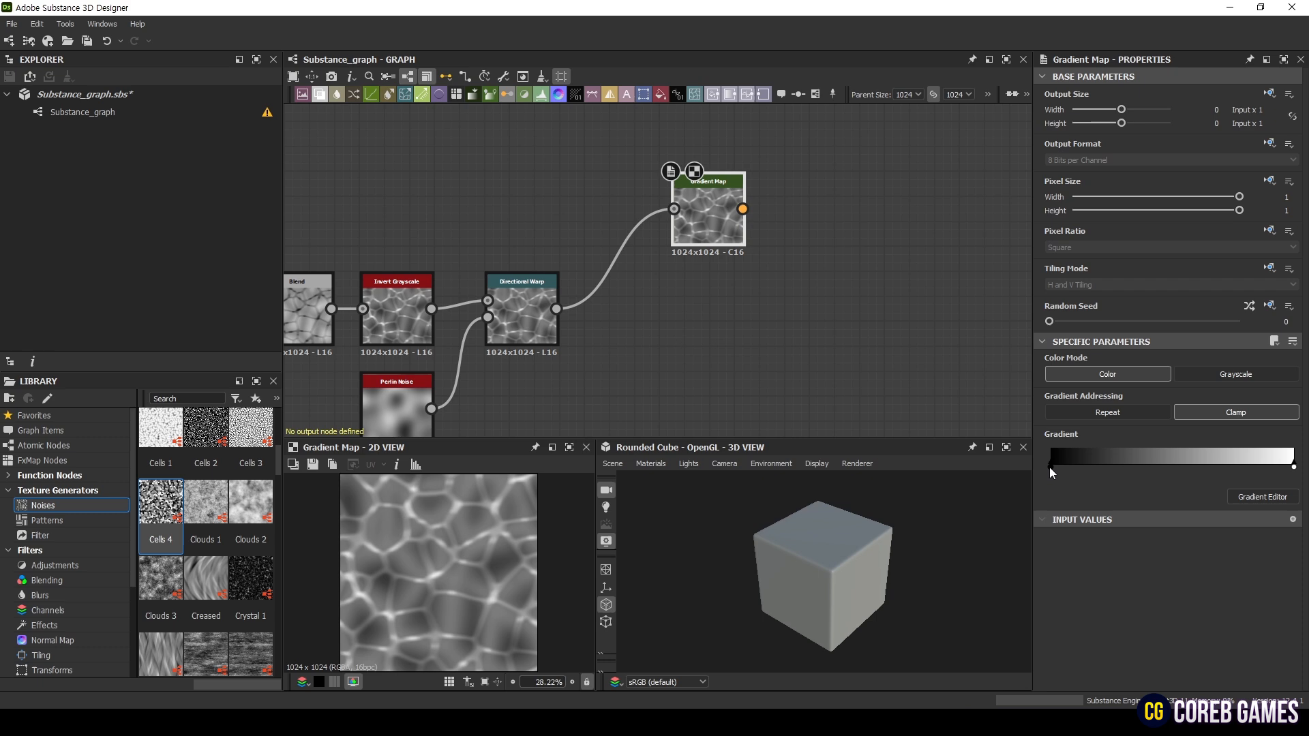
{"action": "left_click", "coordinate": [1262, 497]}
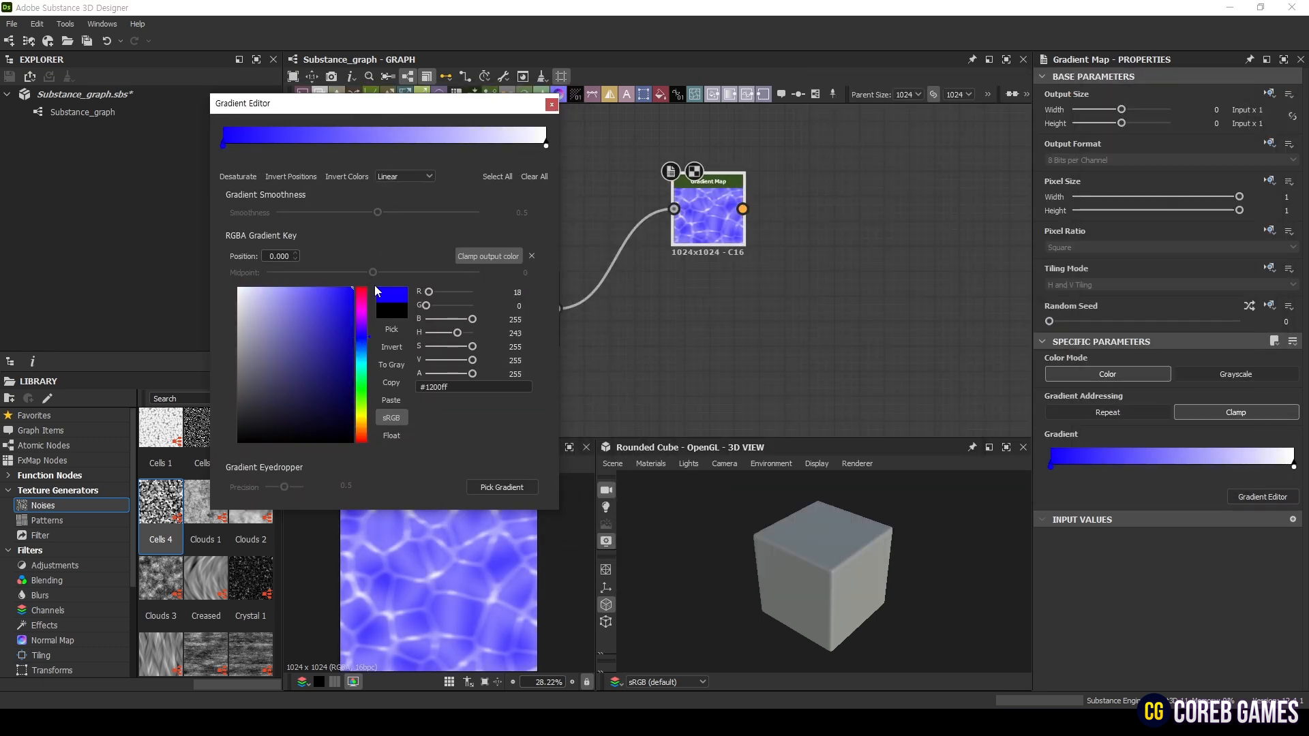
{"action": "left_click", "coordinate": [365, 347]}
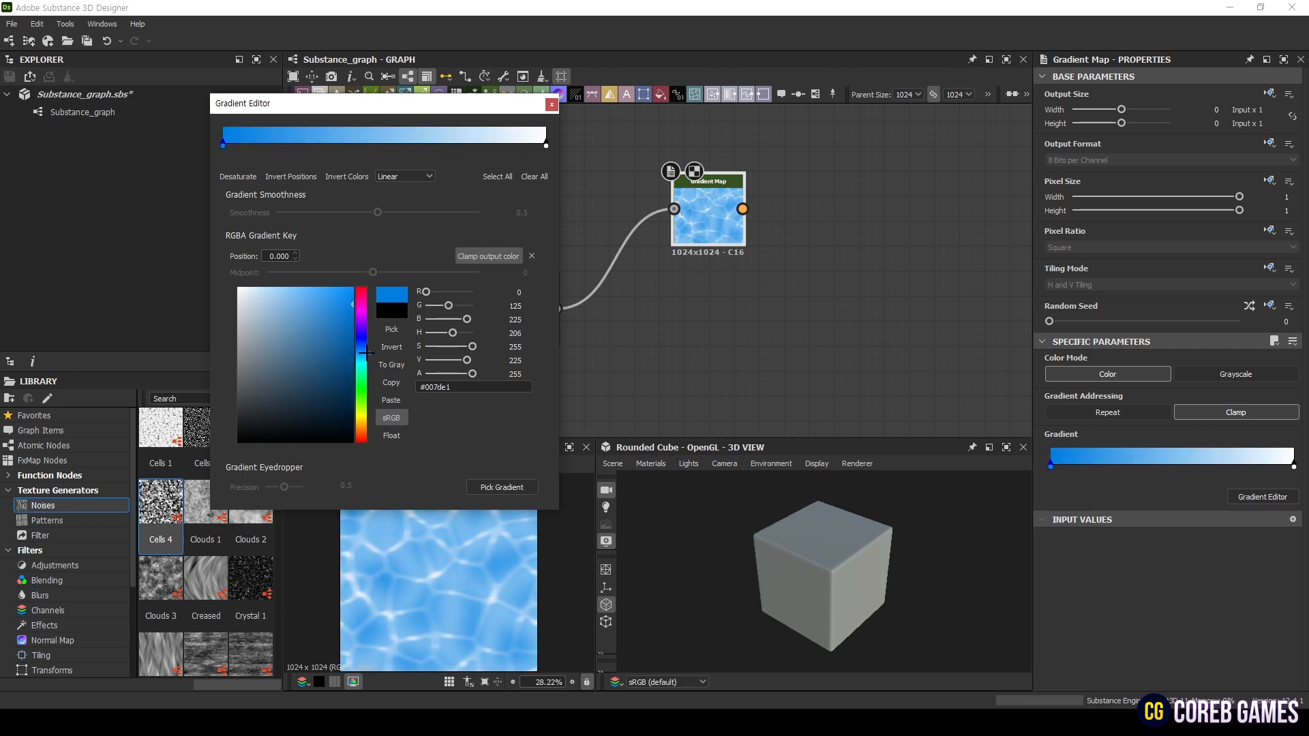
{"action": "left_click", "coordinate": [547, 144]}
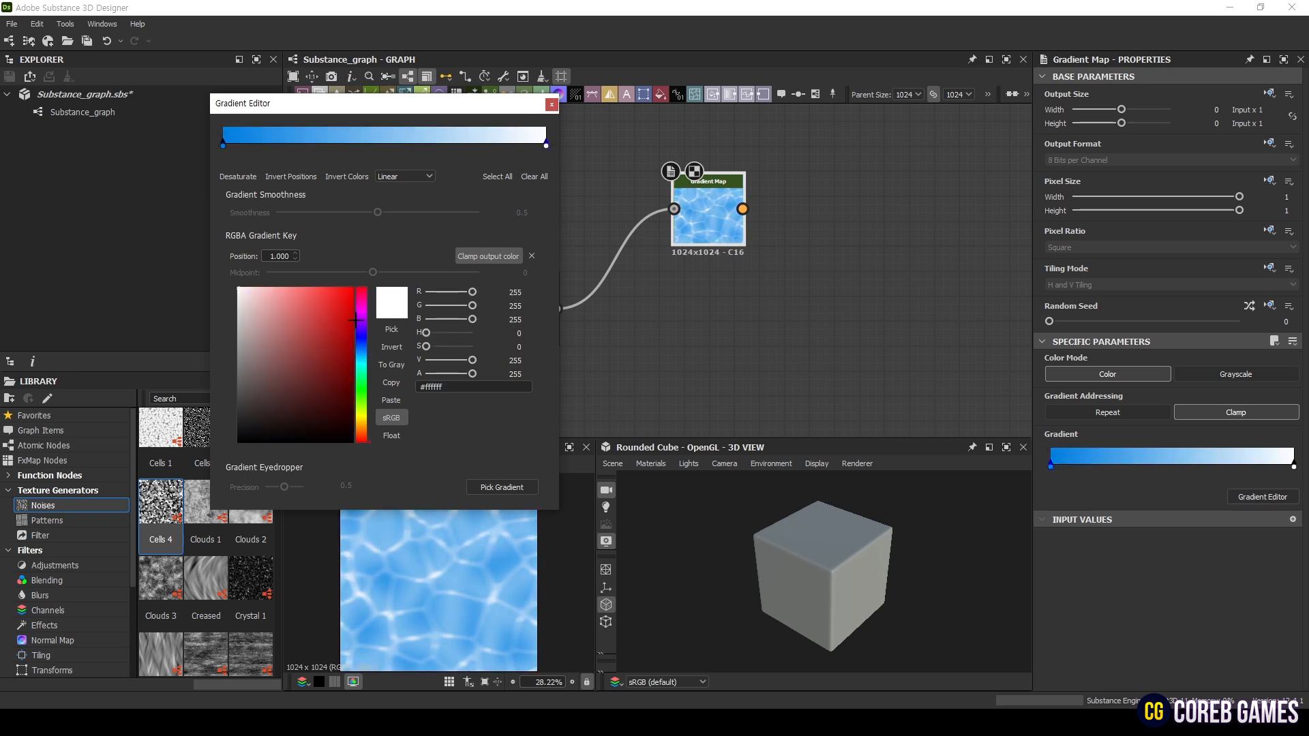
{"action": "left_click", "coordinate": [549, 104]}
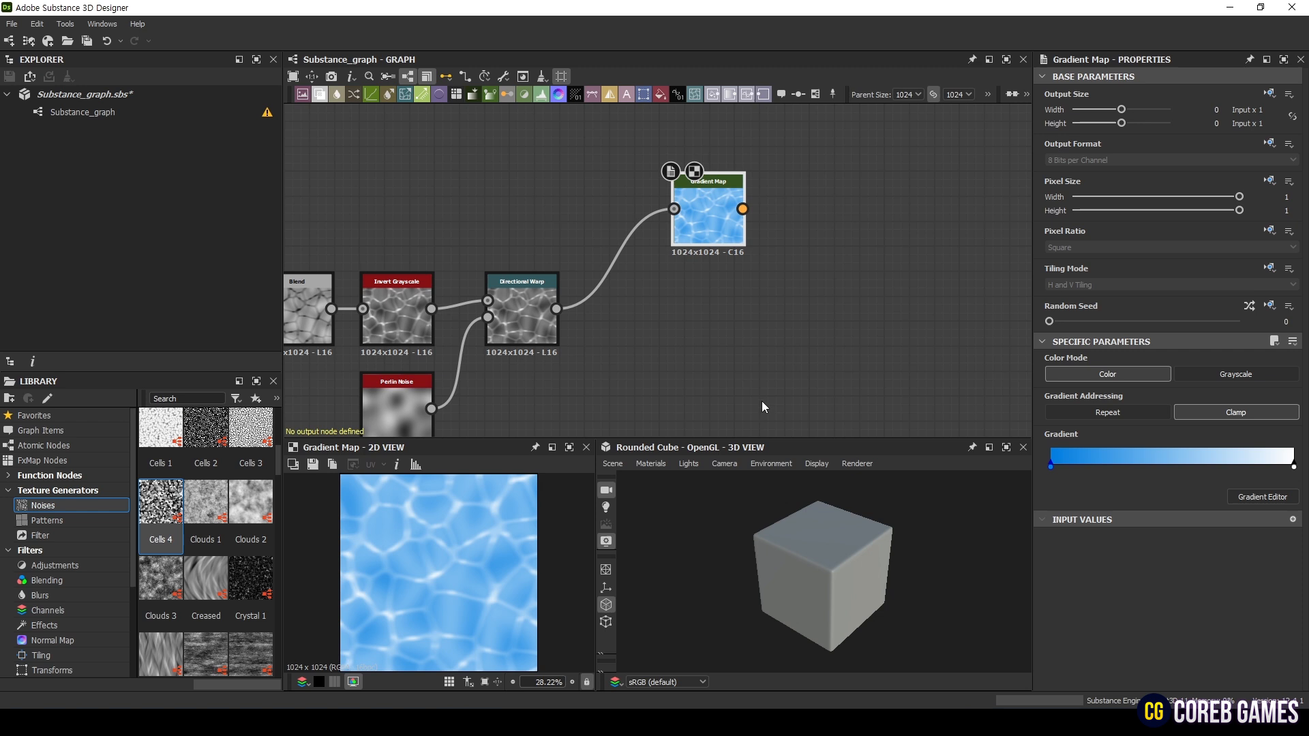
- Deepen the gradient's starting key to a darker blue and finish the colour edit
{"action": "left_click", "coordinate": [1262, 496]}
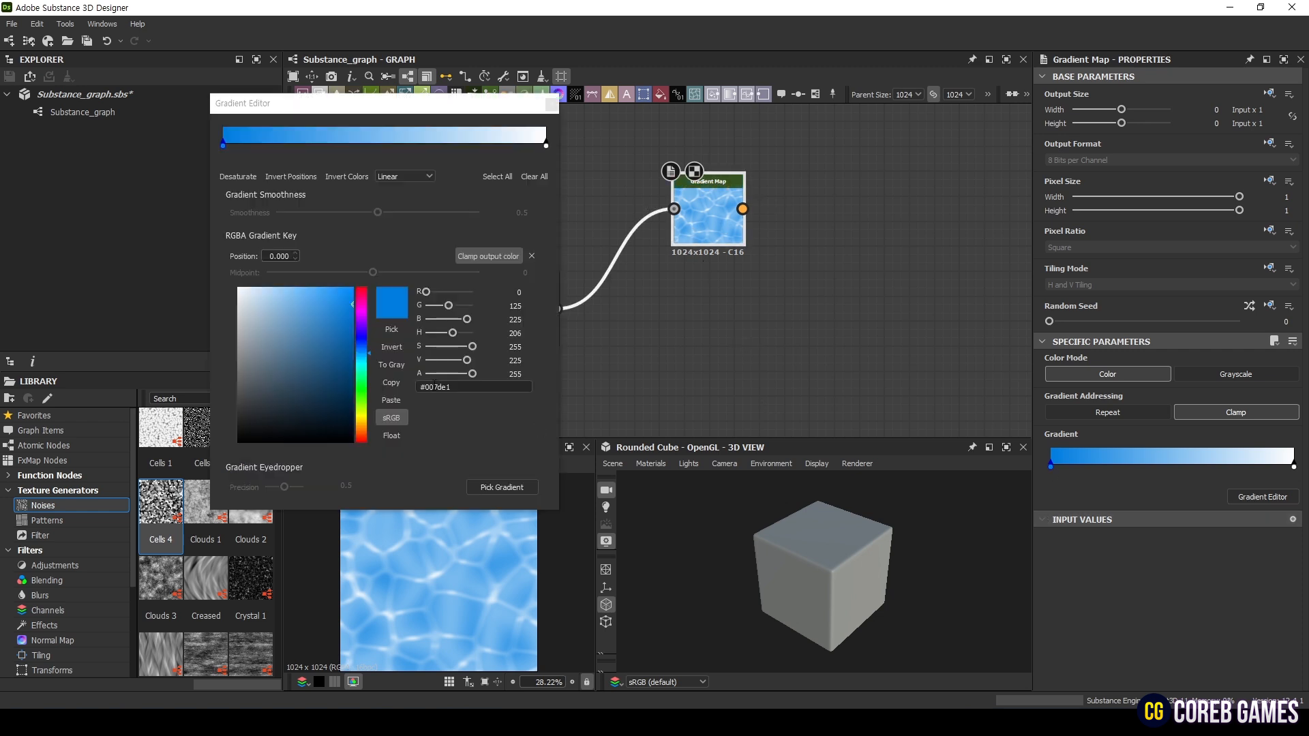
{"action": "left_click", "coordinate": [370, 345]}
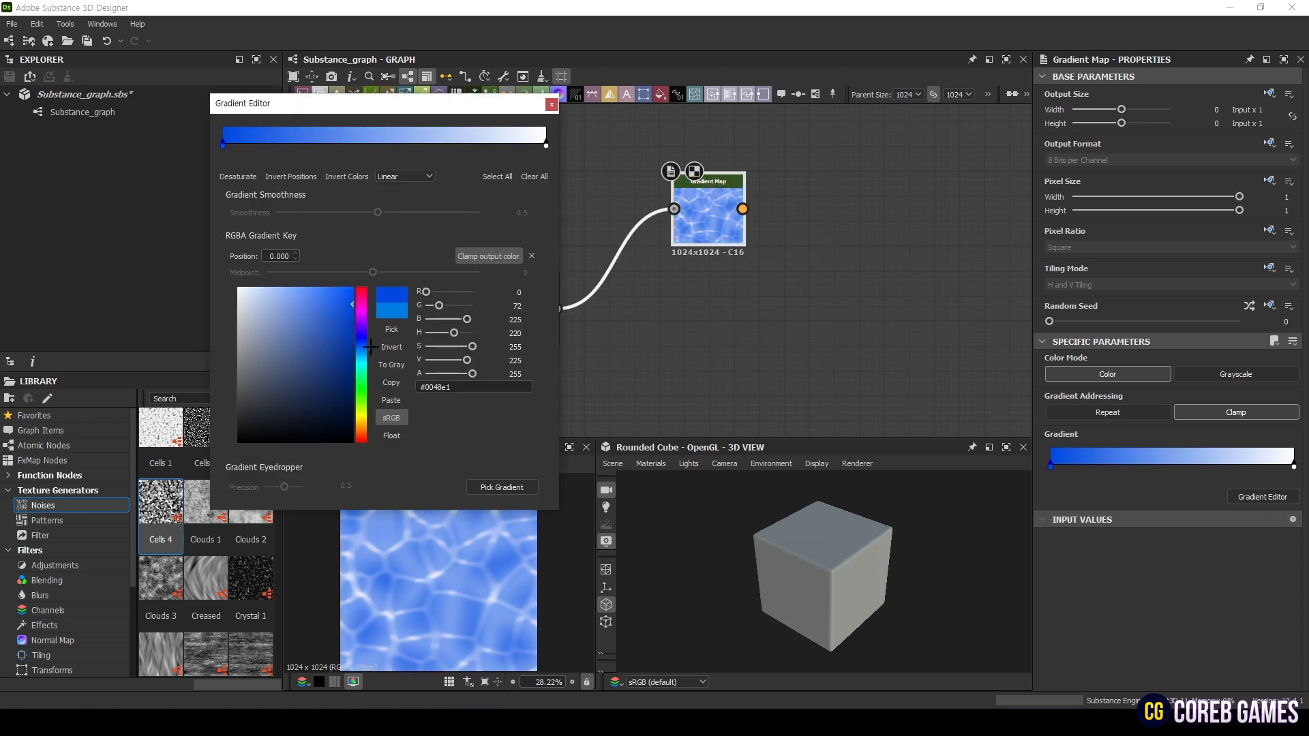
{"action": "left_click", "coordinate": [549, 104]}
{"action": "type", "text": "blur"}
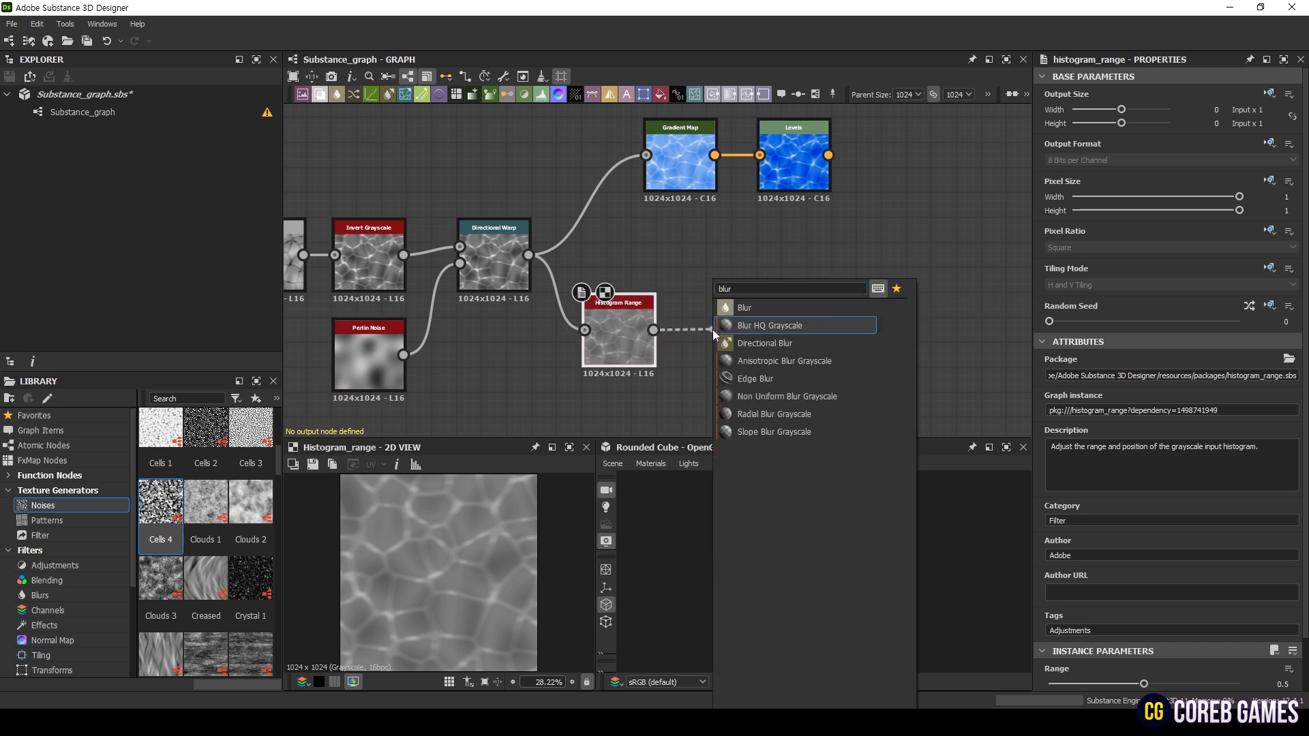
- Add a Blur HQ Grayscale after Histogram Range with intensity lowered to about 5.26
{"action": "left_click", "coordinate": [769, 324]}
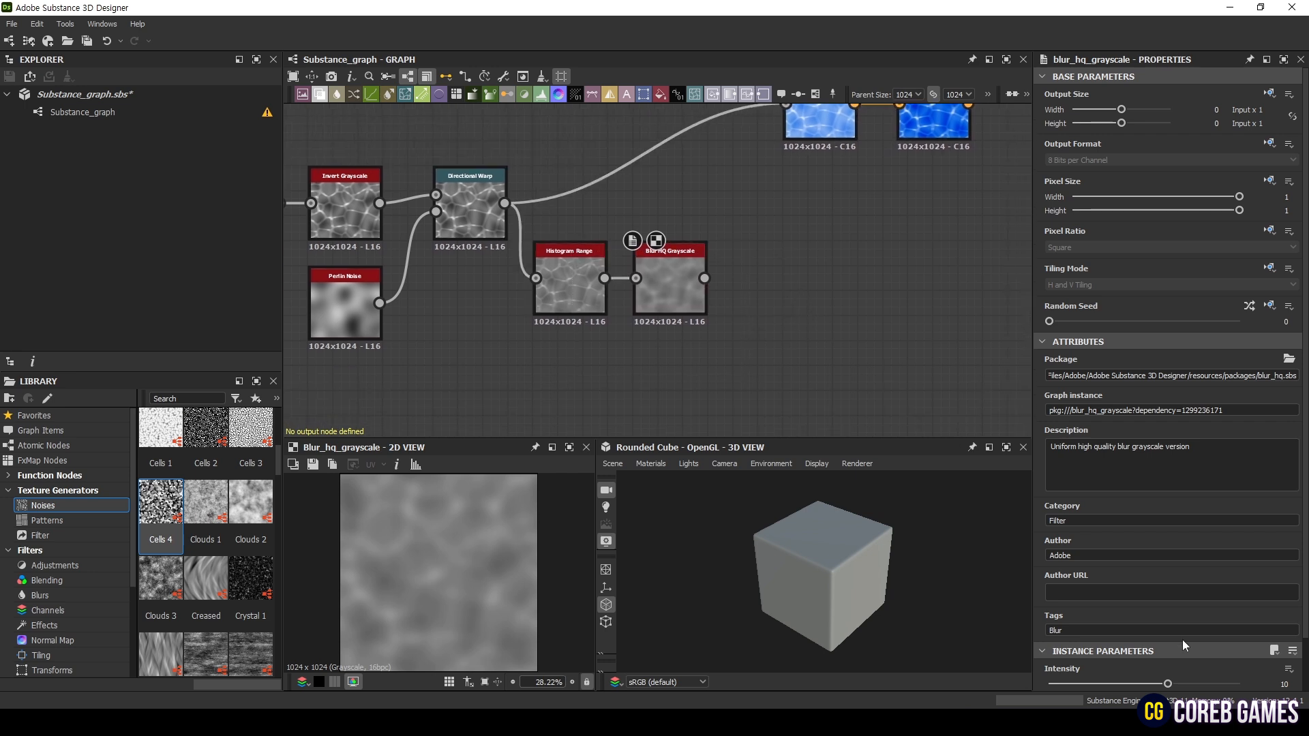
{"action": "scroll", "scroll_direction": "down", "scroll_amount": 3}
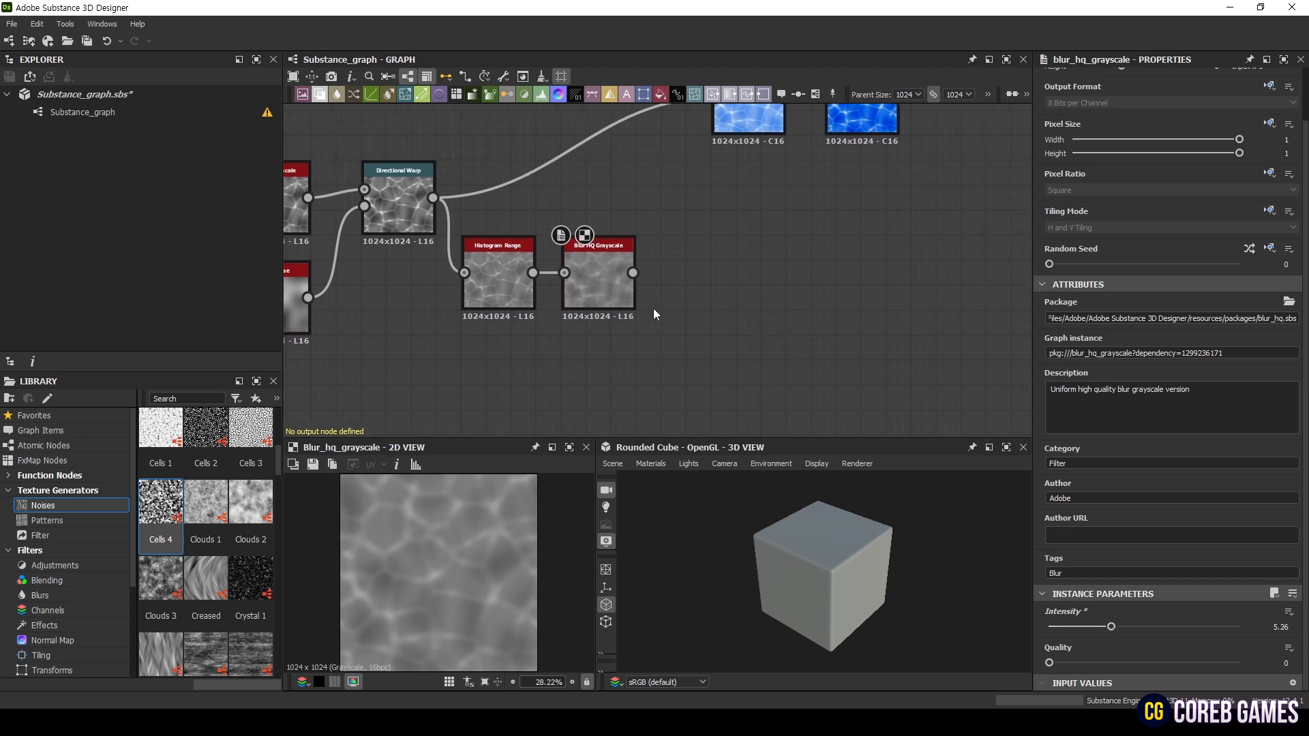
{"action": "left_click", "coordinate": [723, 276]}
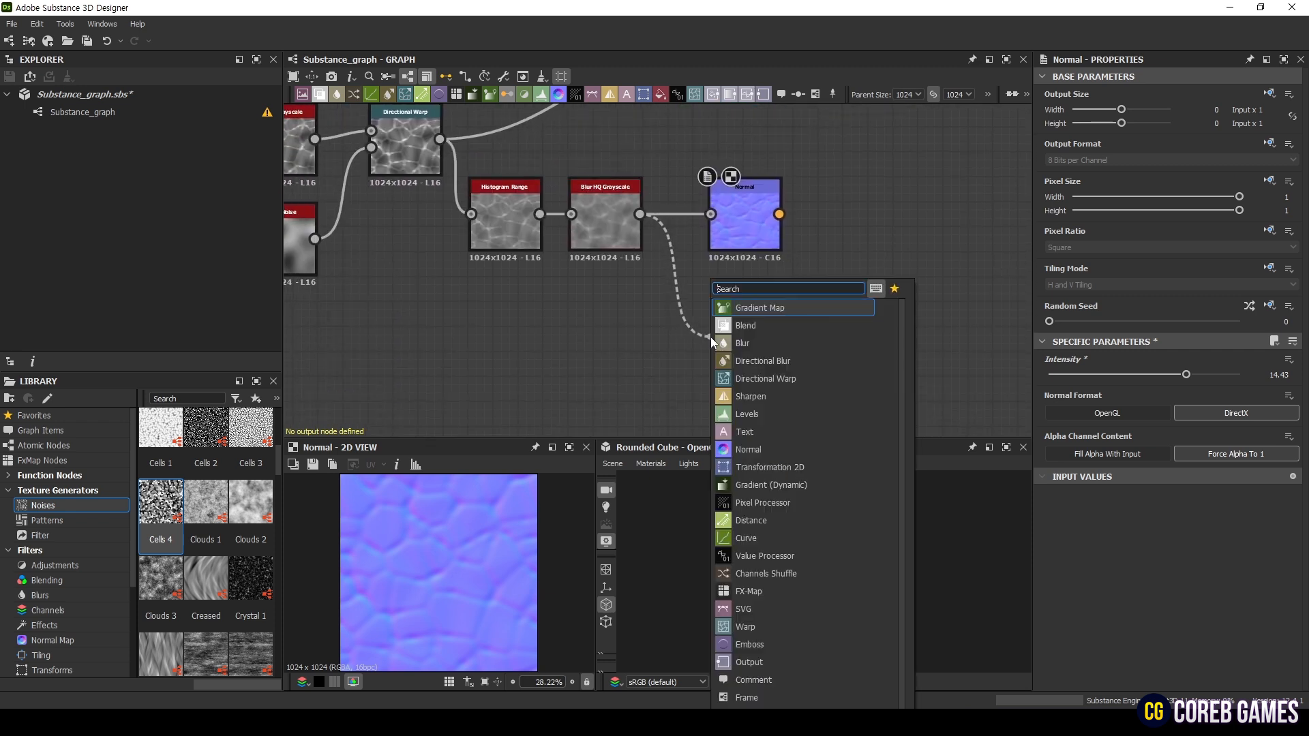
- Search for an ambient-occlusion node to branch off the blurred height
{"action": "type", "text": "an"}
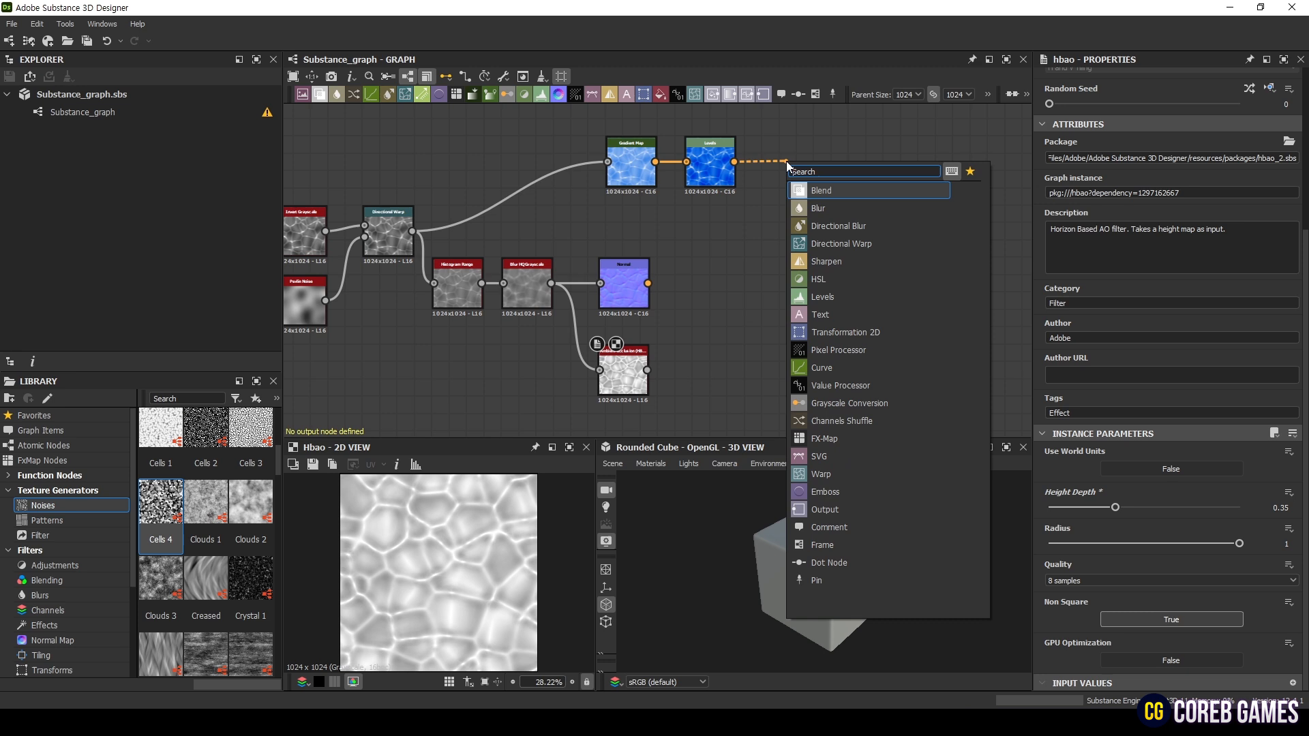
- Add Output nodes named BaseColor, Normal and AO after the Levels, Normal and occlusion branches
{"action": "left_click", "coordinate": [824, 508]}
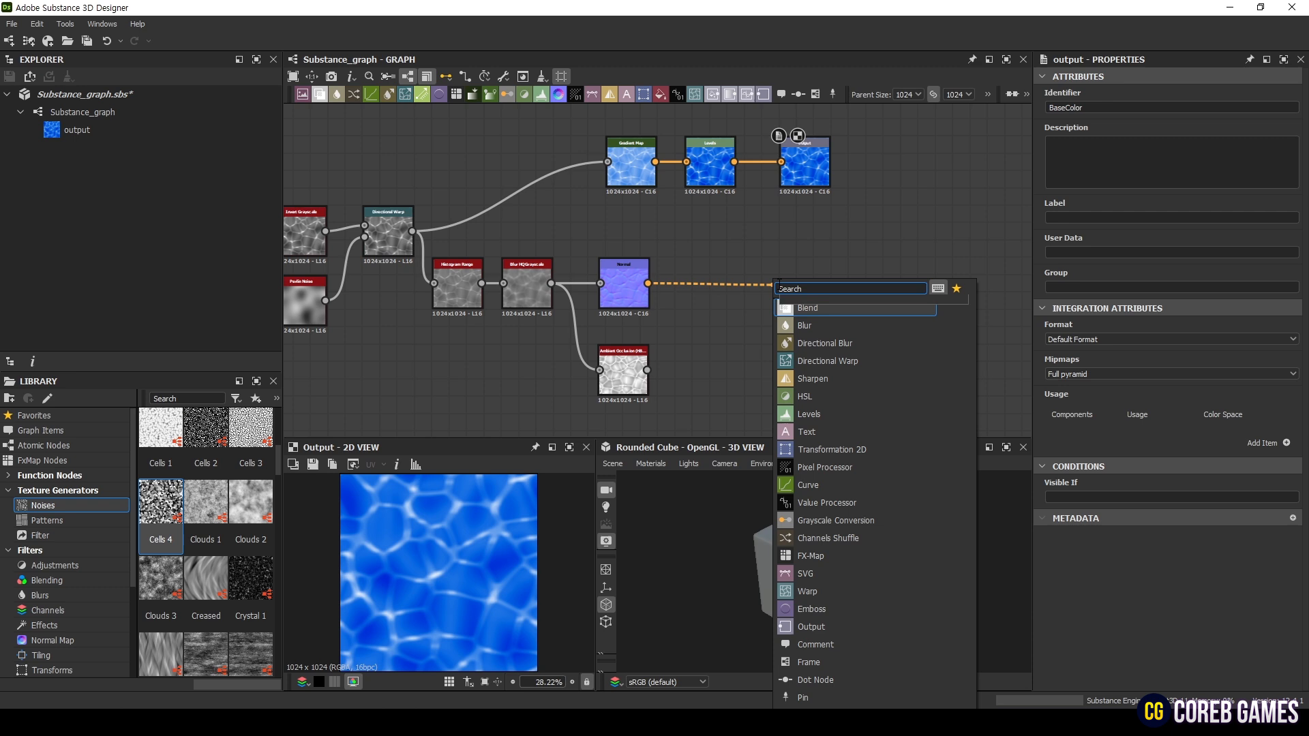
{"action": "left_click", "coordinate": [811, 626]}
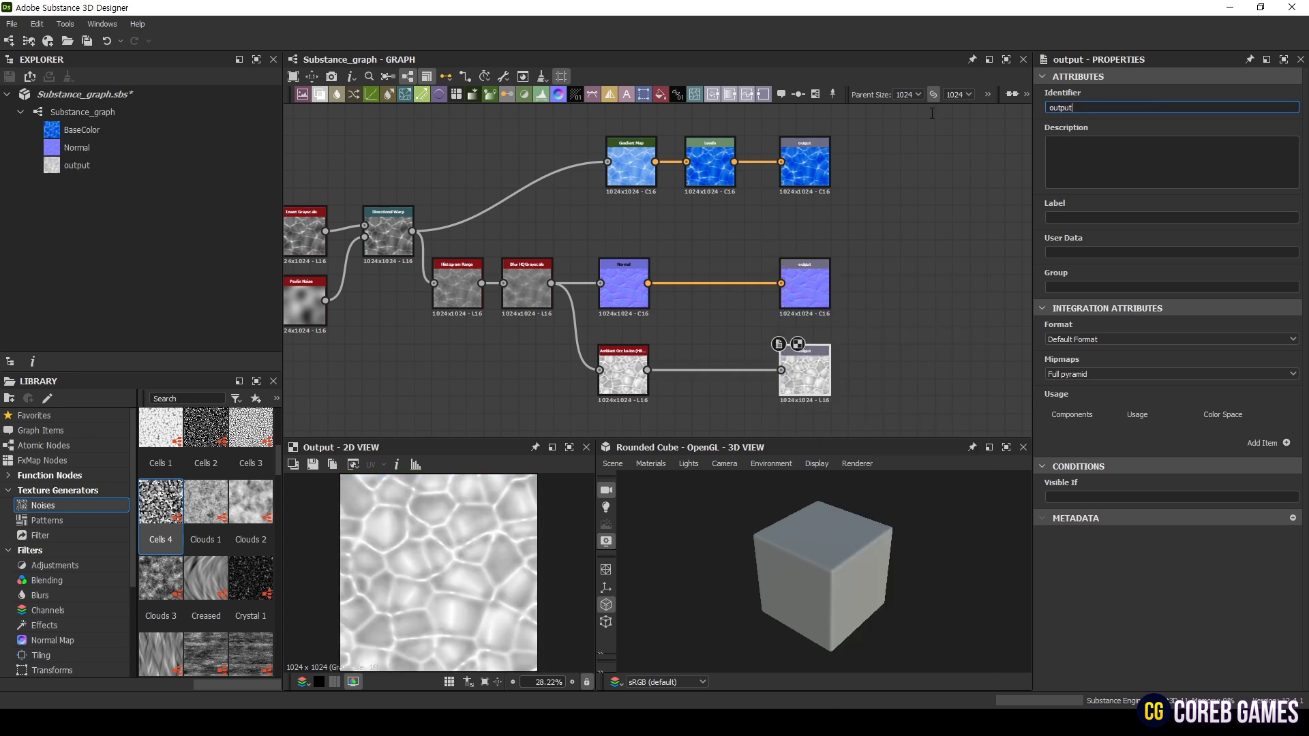
{"action": "type", "text": "AO"}
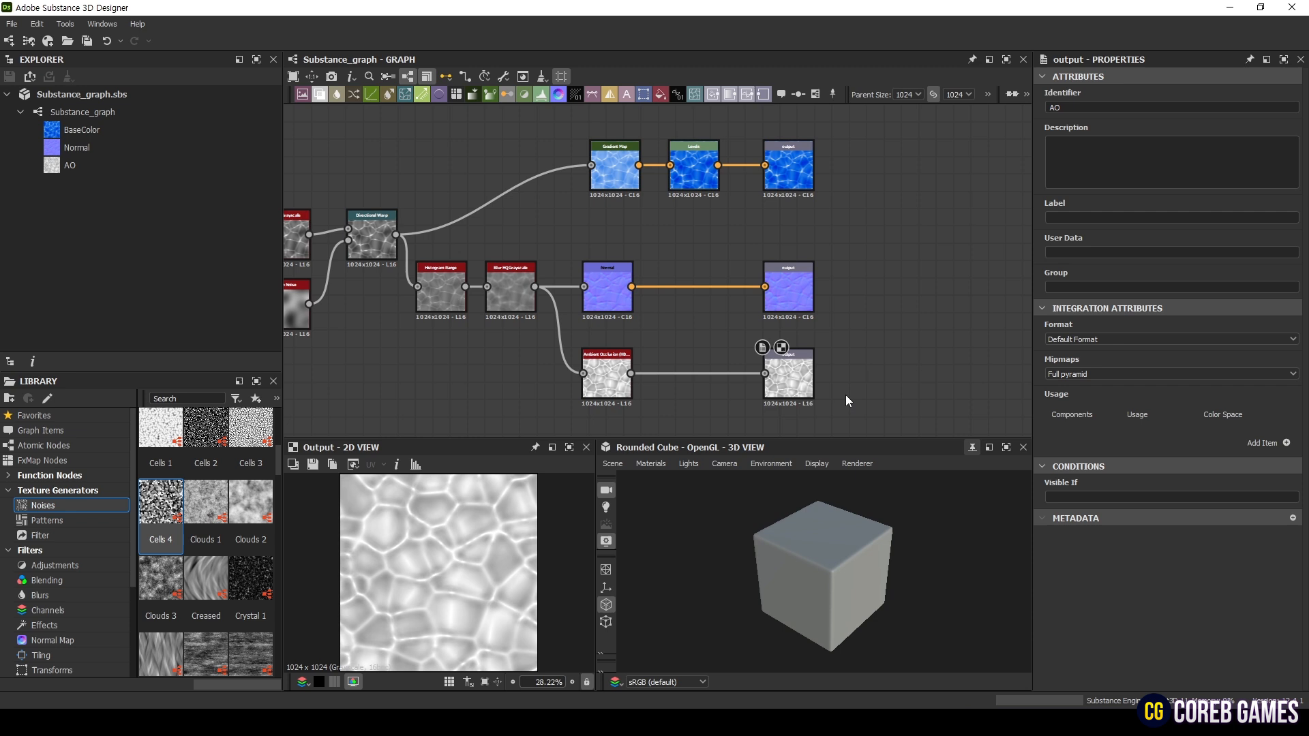
{"action": "left_click", "coordinate": [817, 464]}
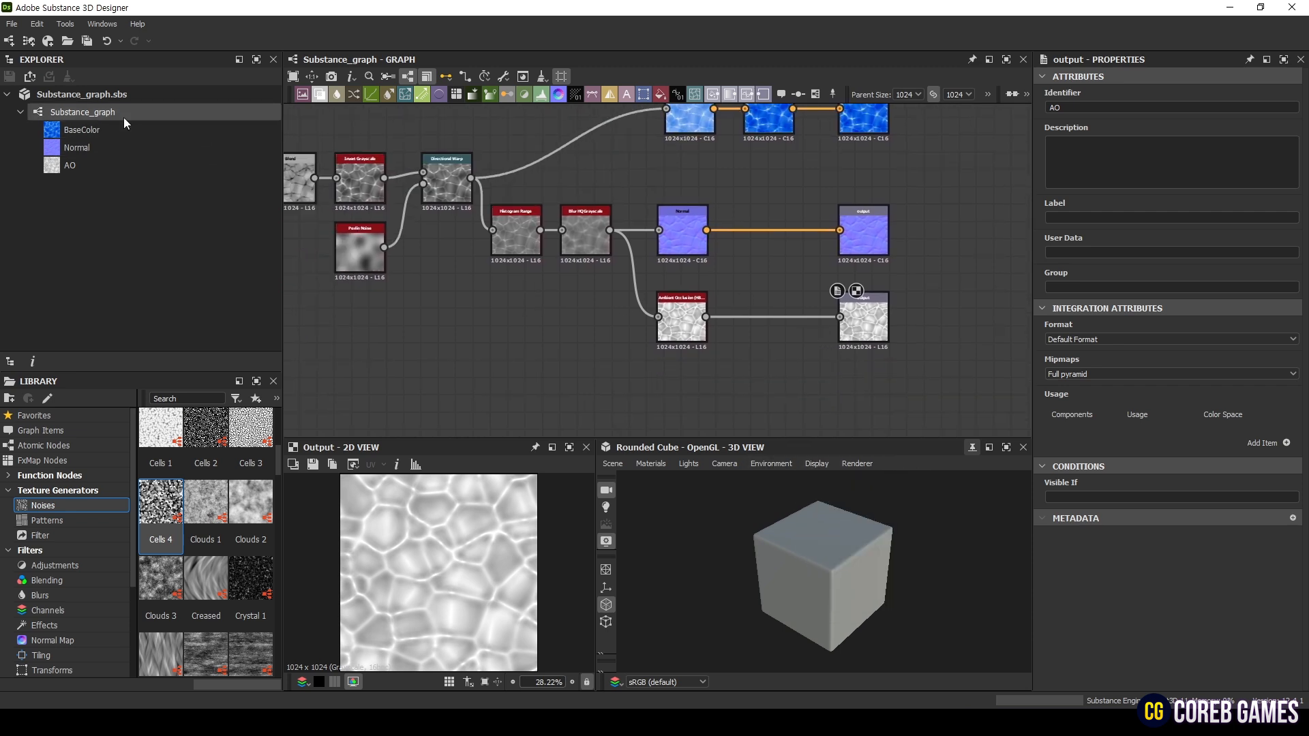
- Look through the output and tool menus without choosing an export command
{"action": "right_click", "coordinate": [82, 112]}
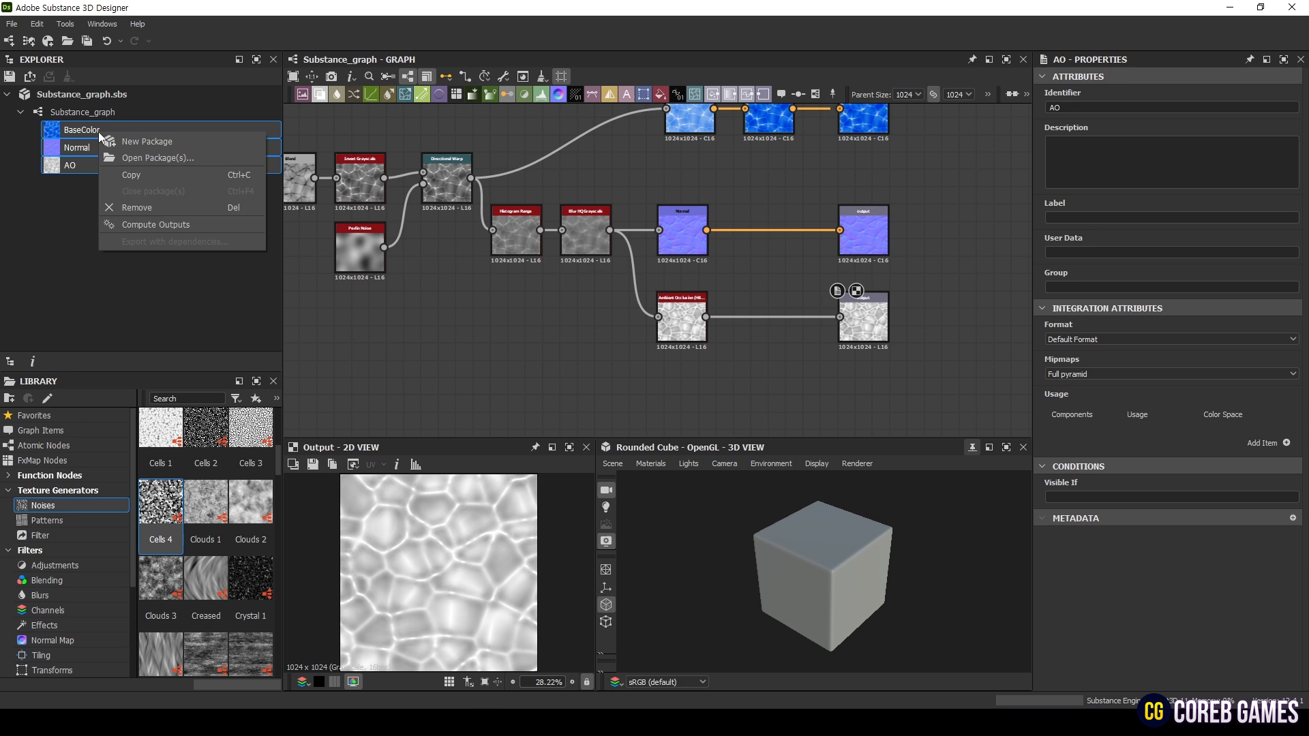
{"action": "left_click", "coordinate": [125, 162]}
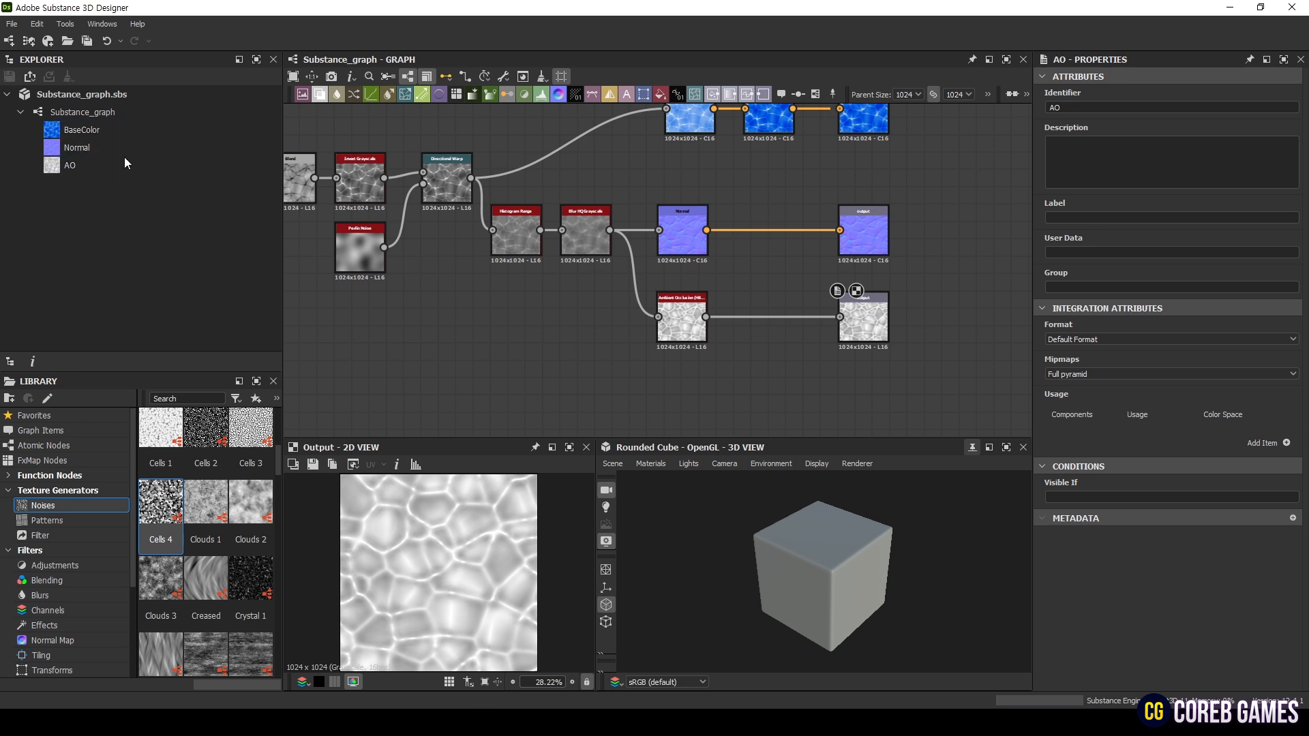
{"action": "left_click", "coordinate": [65, 23]}
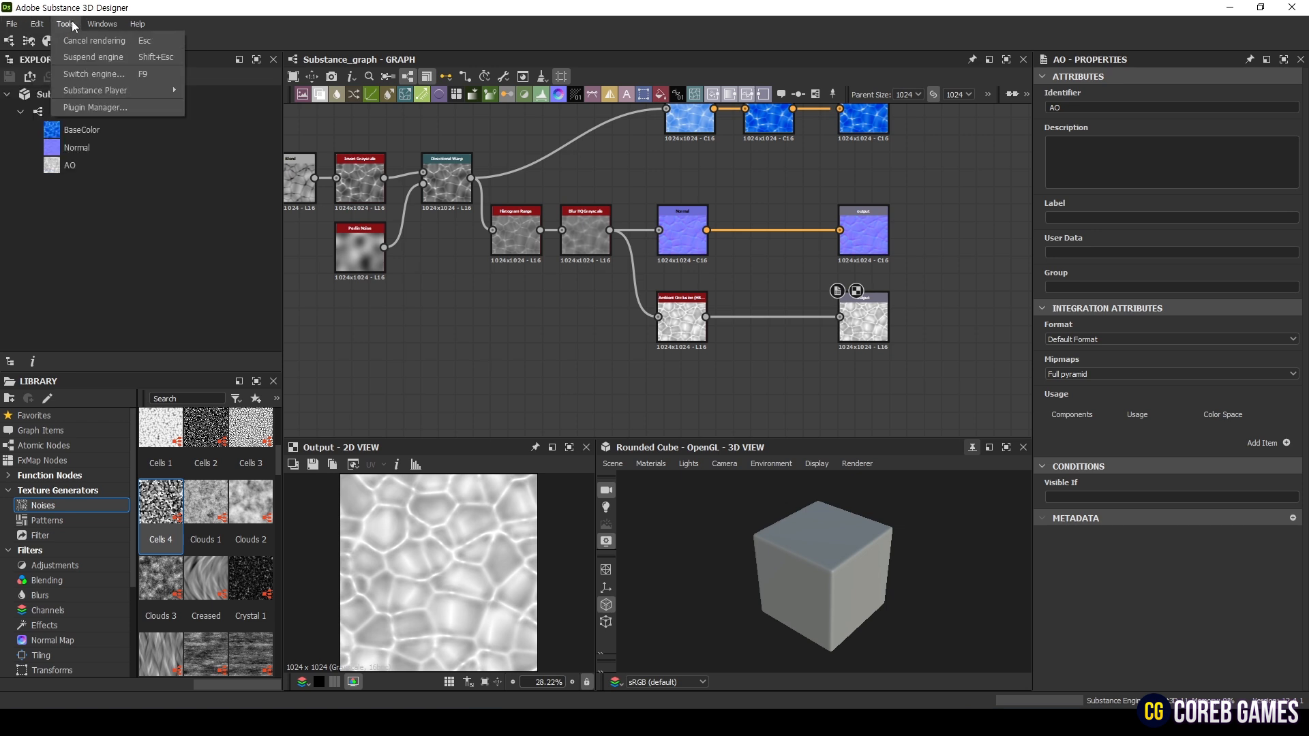
{"action": "left_click", "coordinate": [137, 23]}
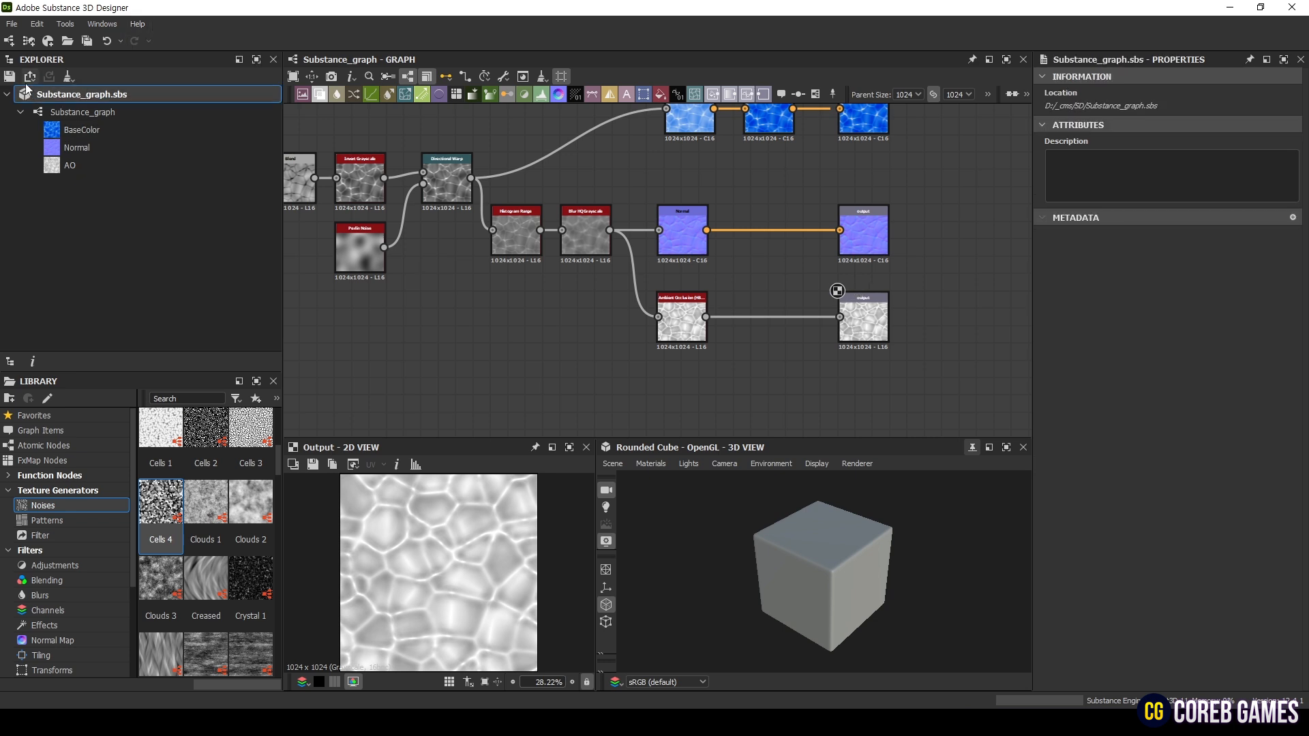
- Export all Substance_graph outputs as bitmaps from the Explorer context menu
{"action": "right_click", "coordinate": [80, 94]}
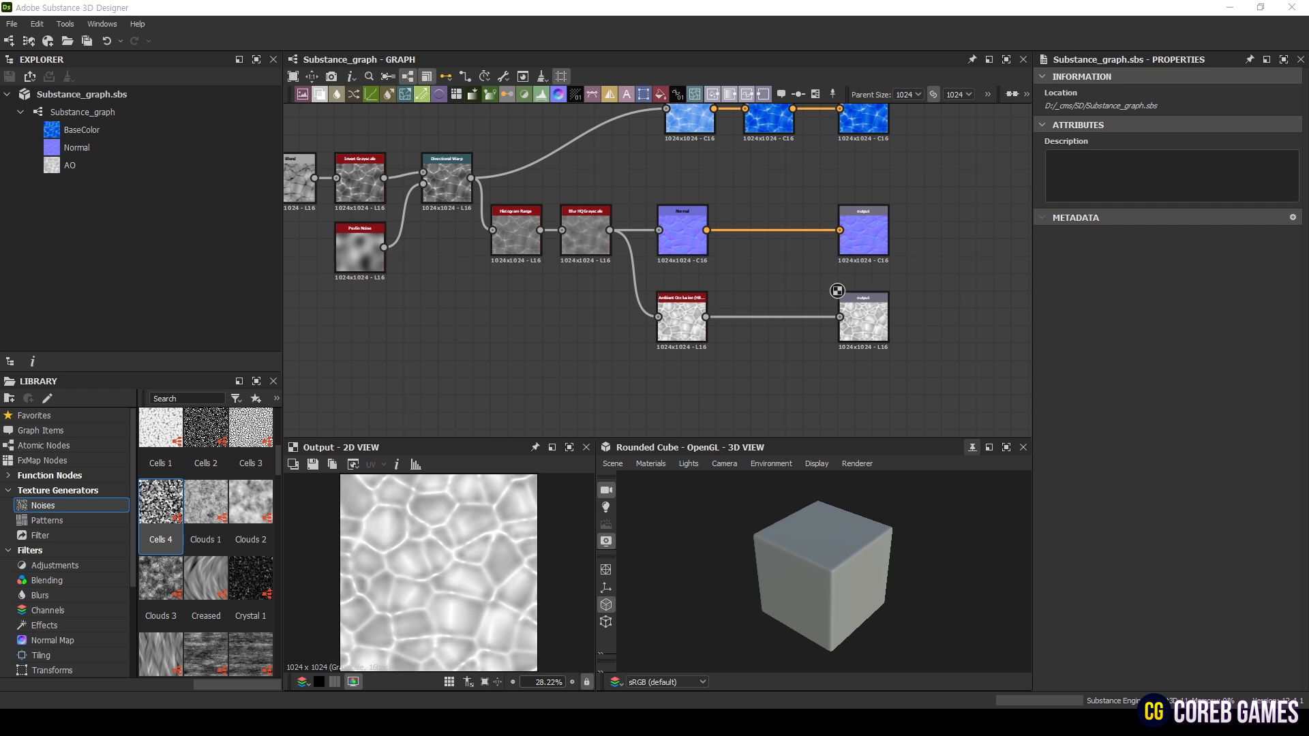
{"action": "right_click", "coordinate": [82, 111]}
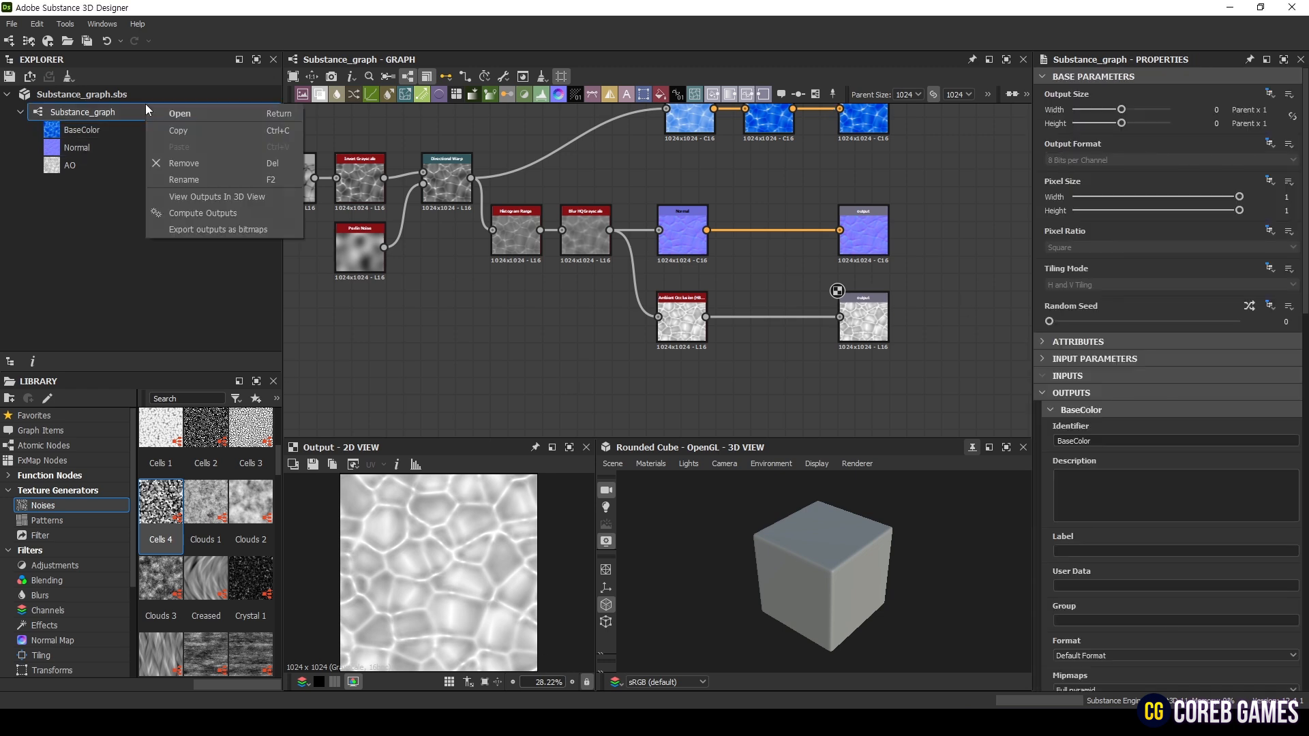
{"action": "left_click", "coordinate": [218, 229]}
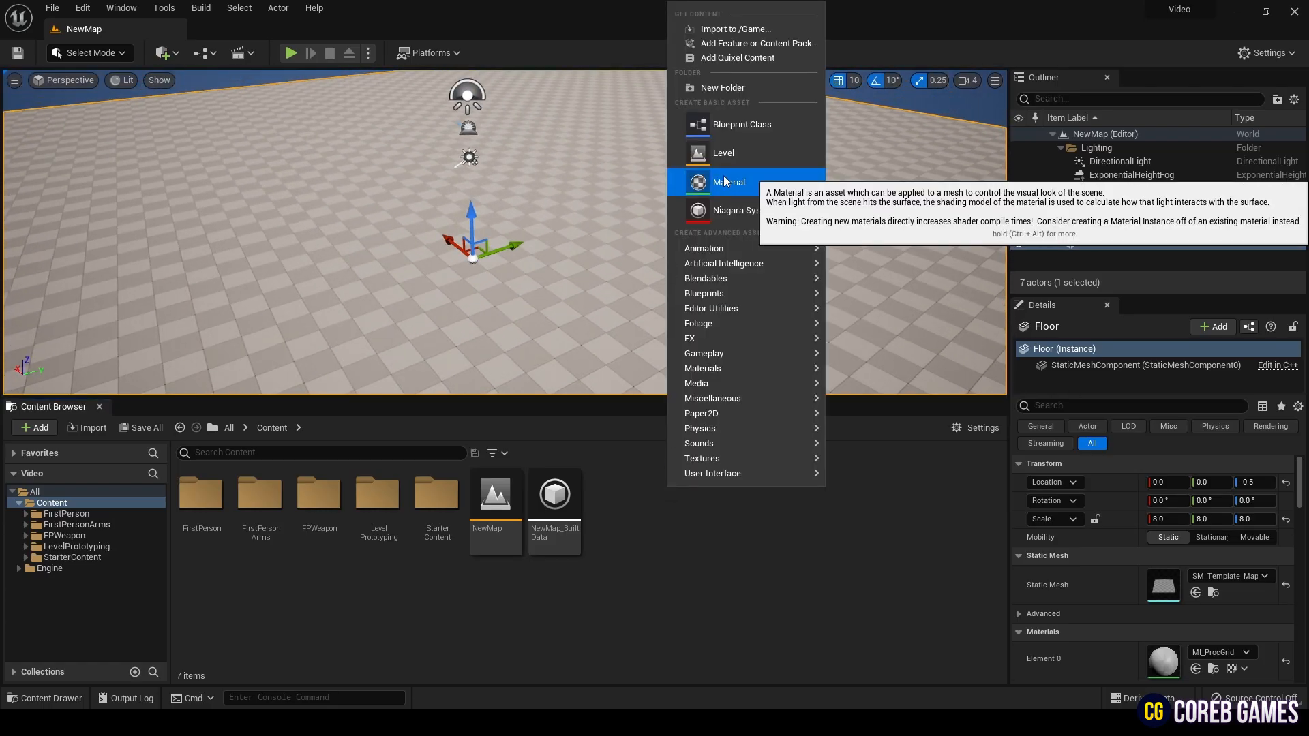
- Create the M_Water material asset and open it for editing
{"action": "left_click", "coordinate": [728, 181]}
{"action": "type", "text": "M_Water"}
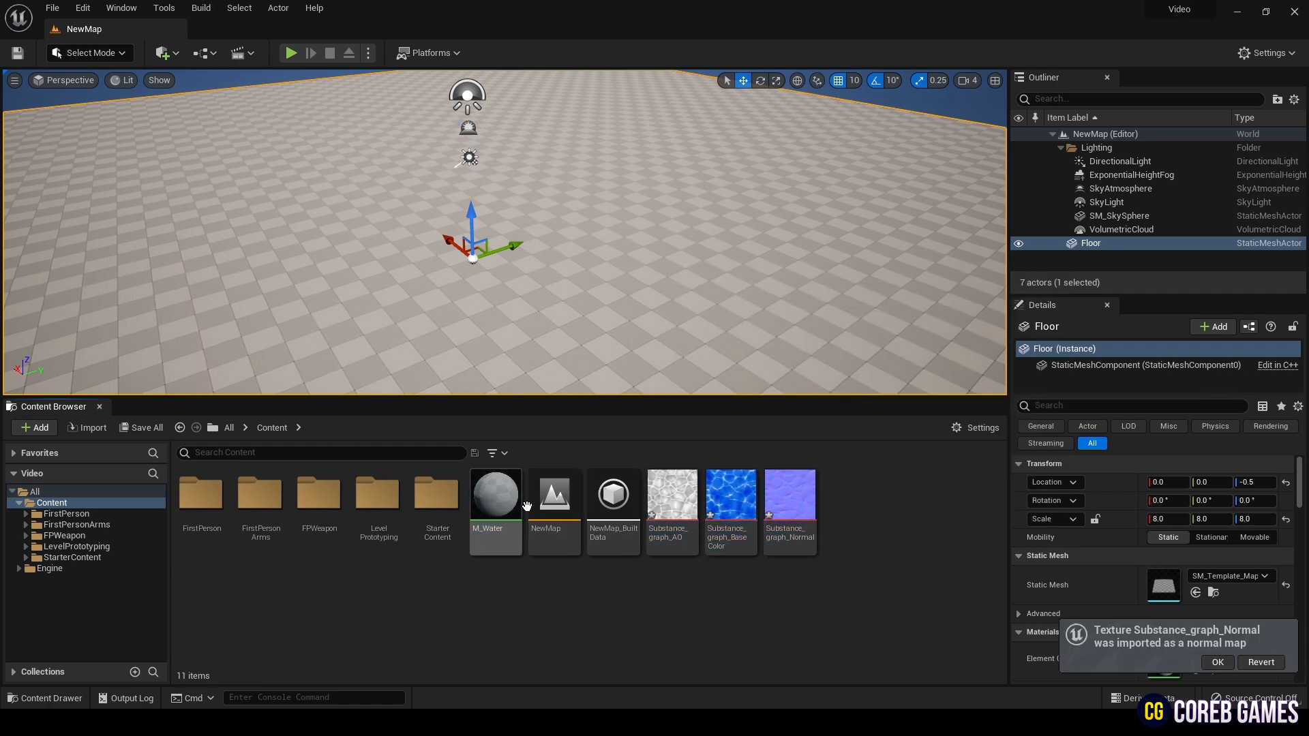
{"action": "double_click", "coordinate": [494, 493]}
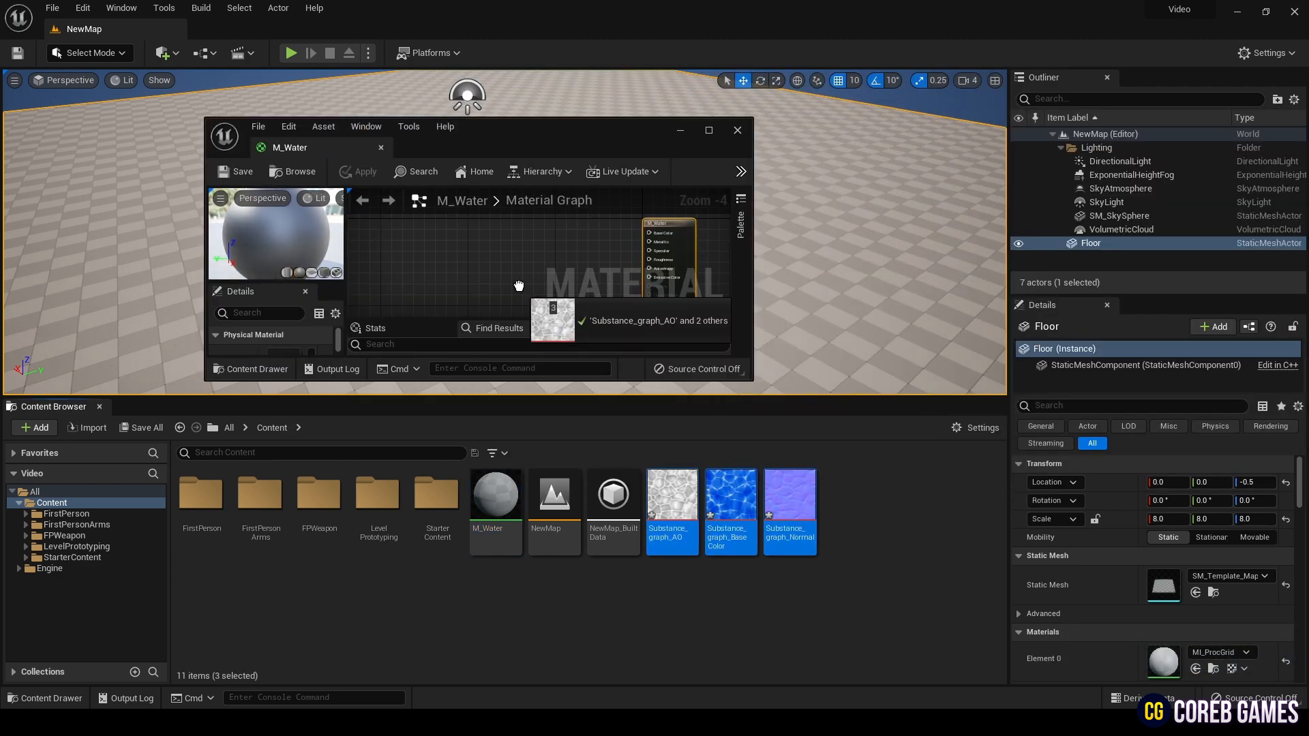
- Wire BaseColor, Normal and AO textures through a shared Panner in M_Water, then return to the level
{"action": "left_click", "coordinate": [708, 131]}
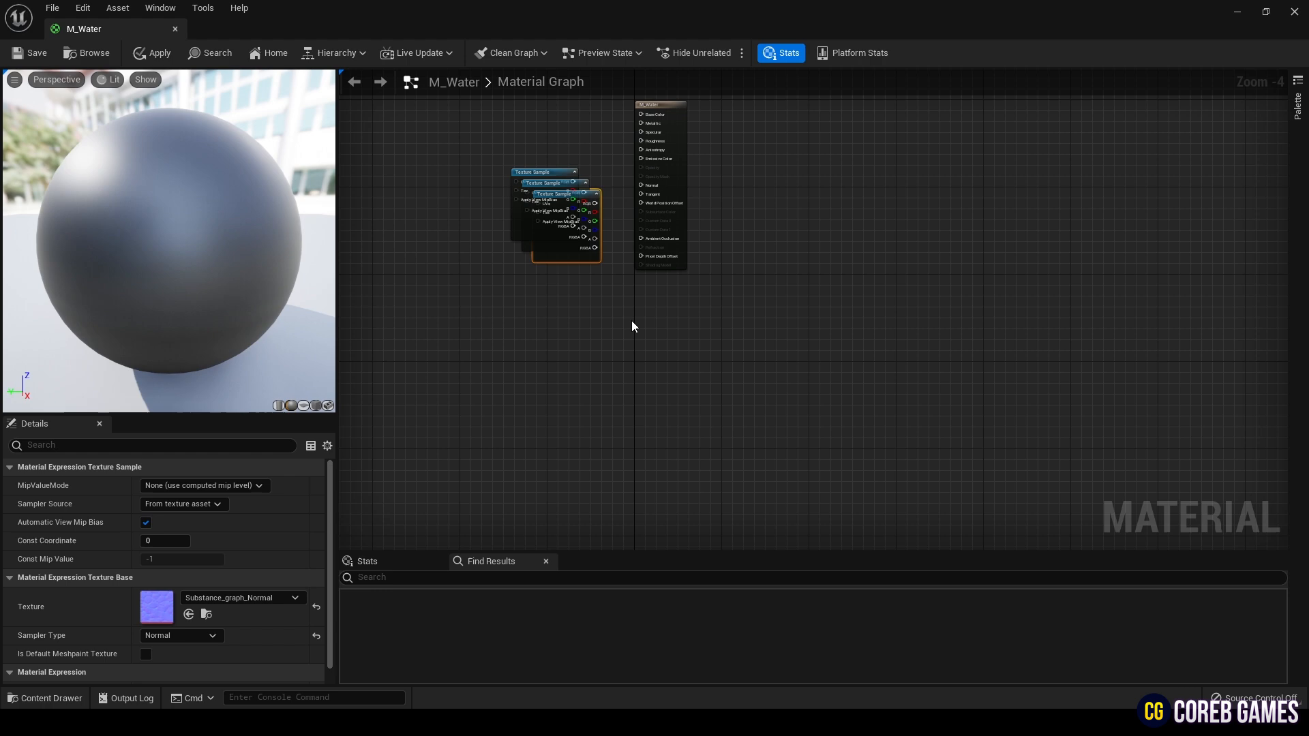
{"action": "scroll", "scroll_direction": "up", "scroll_amount": 3}
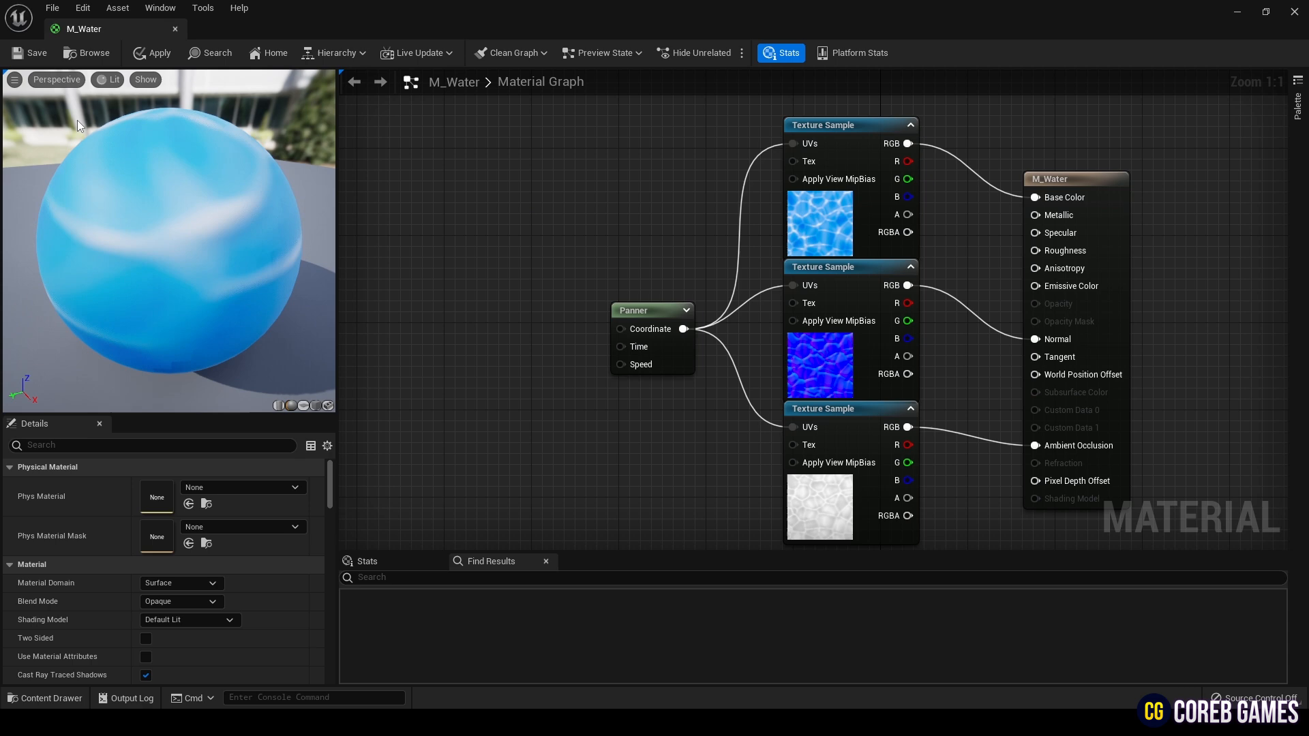
{"action": "left_click", "coordinate": [30, 53]}
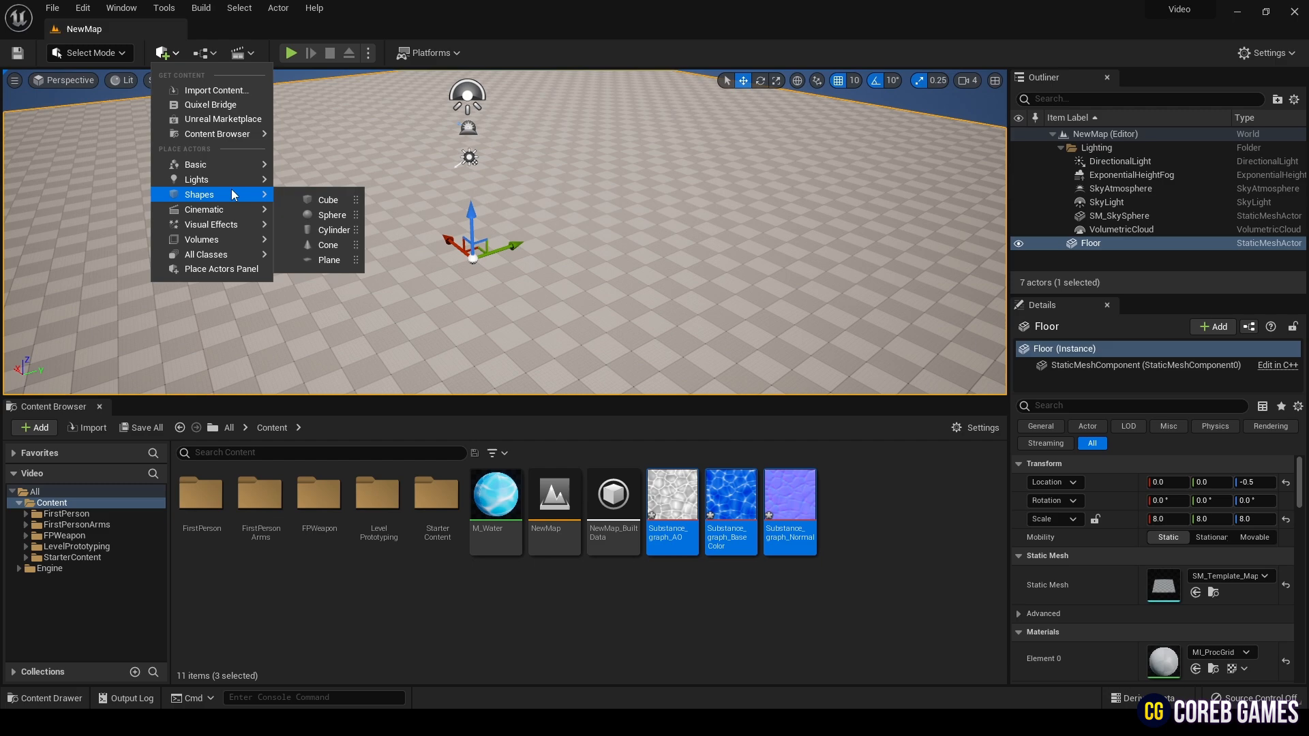
- Place a sphere in the level with M_Water applied, then select the floor
{"action": "left_click", "coordinate": [331, 215]}
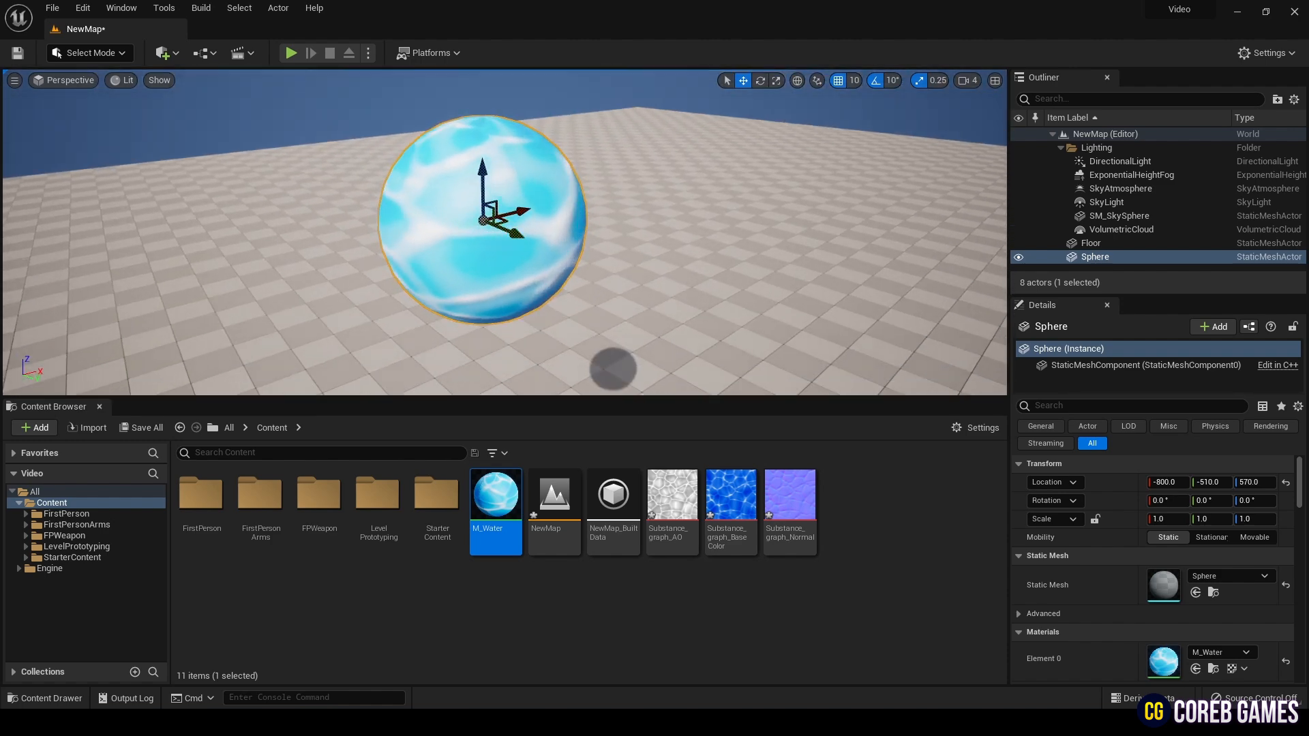
{"action": "left_click", "coordinate": [1092, 243]}
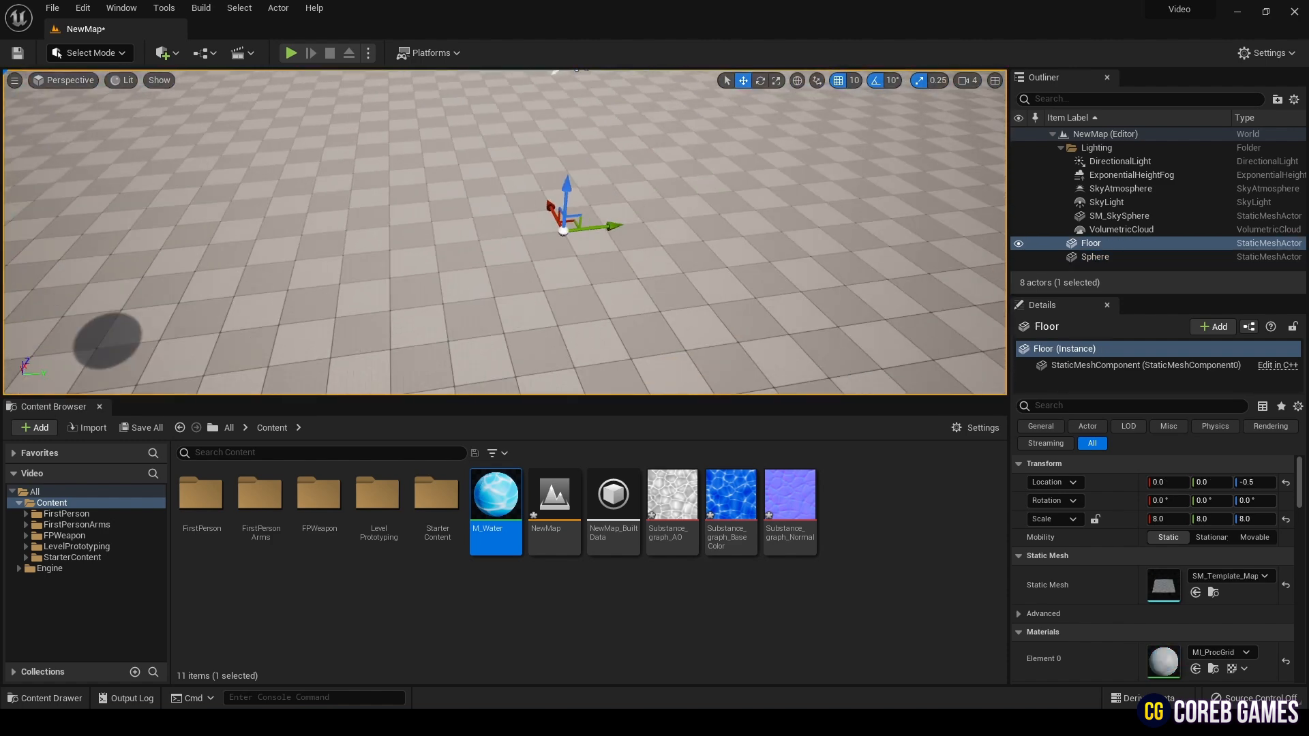